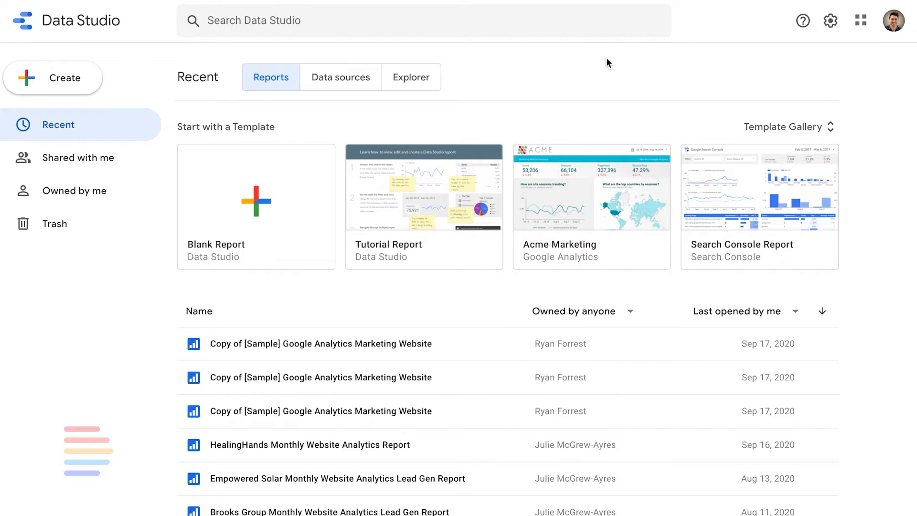
mouse_move(626, 224)
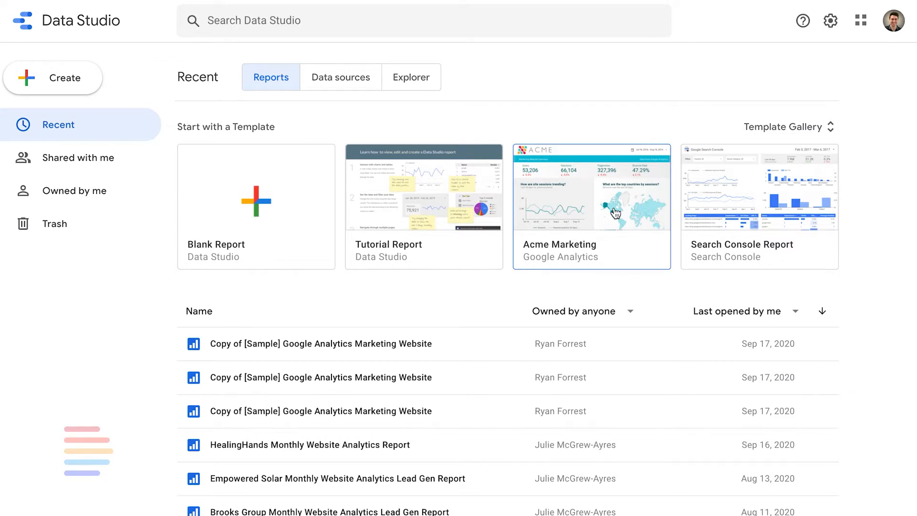
- Open the Acme Marketing sample report from the Data Studio home page
left_click(591, 199)
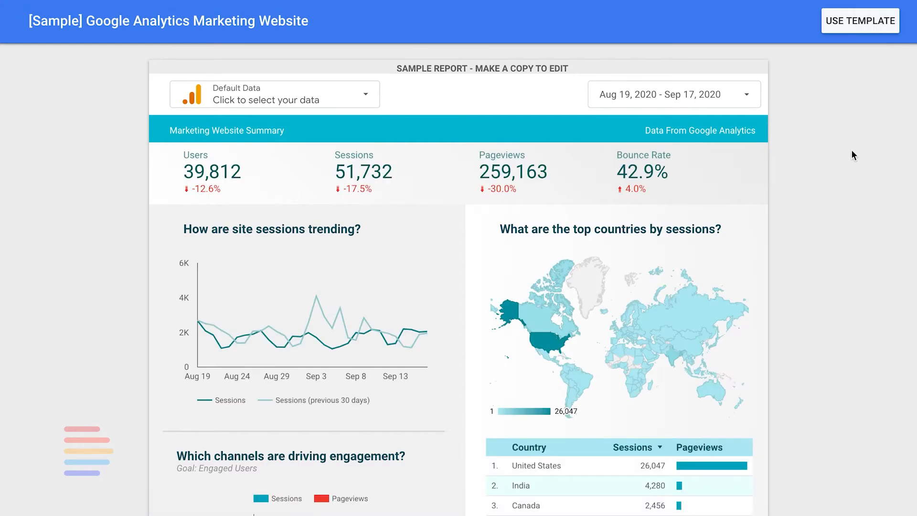
- Use the template and choose Create New Data Source from the data source dropdown
left_click(860, 20)
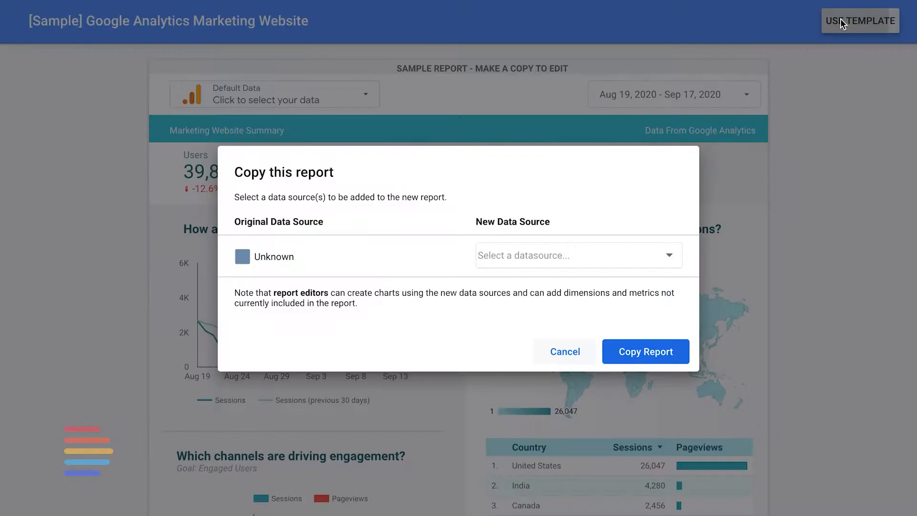
left_click(576, 255)
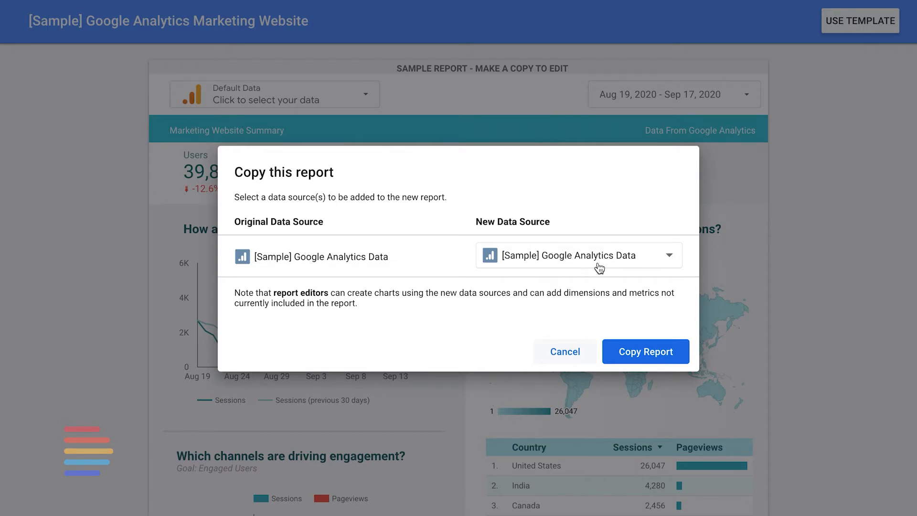
left_click(667, 255)
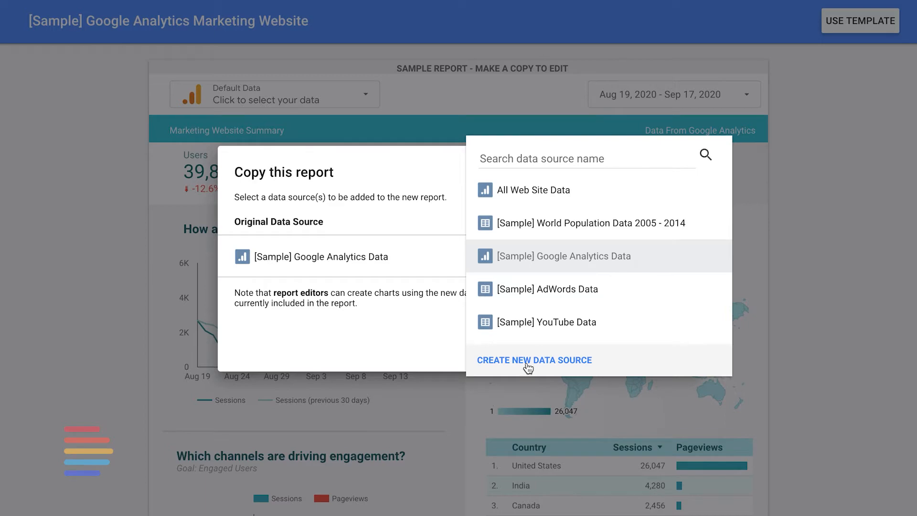
left_click(563, 255)
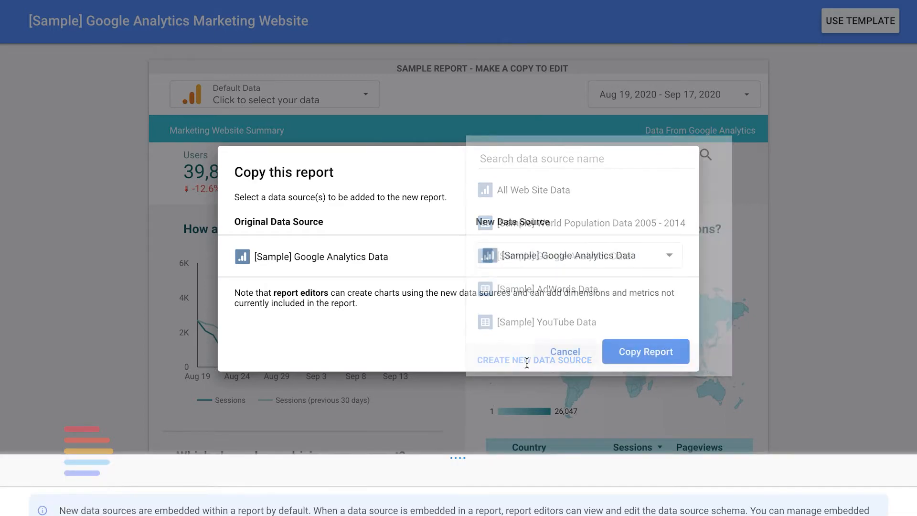
- Choose the Google Analytics connector and select Fungi Marketing's All Web Site Data view
left_click(534, 359)
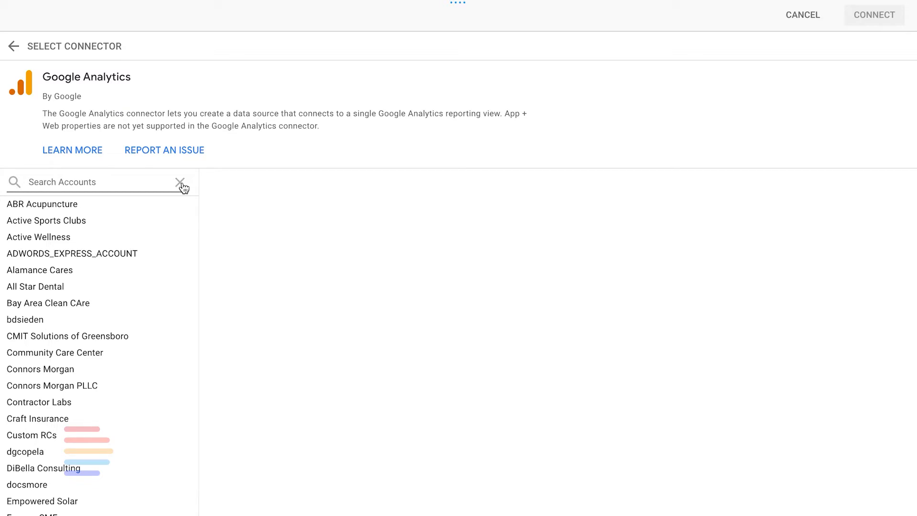
type("fungi")
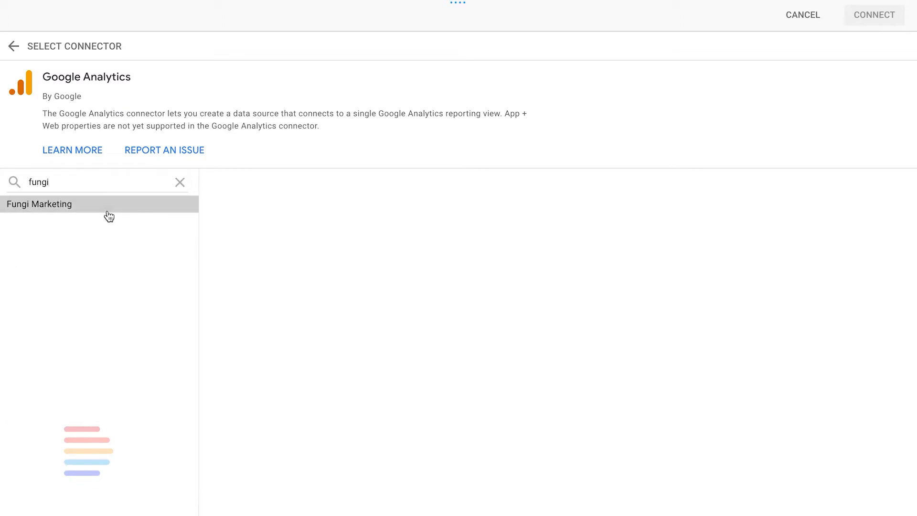
left_click(40, 204)
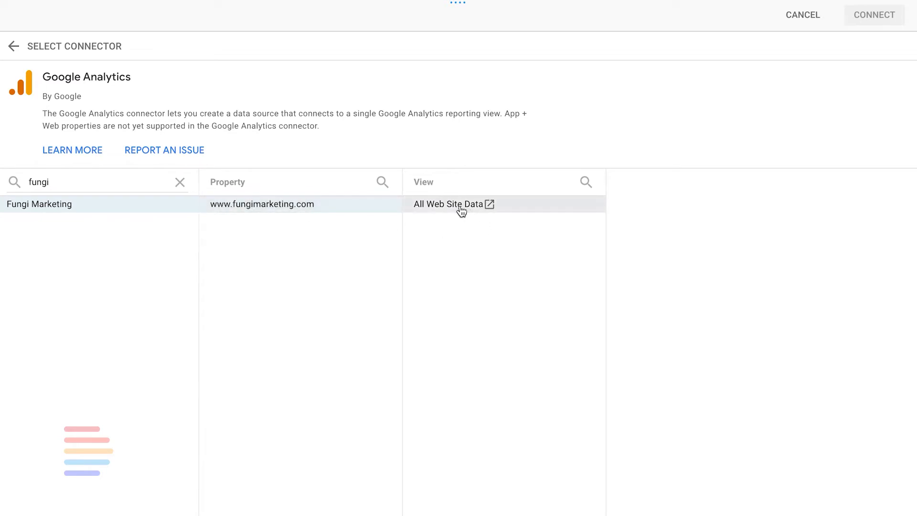
left_click(453, 203)
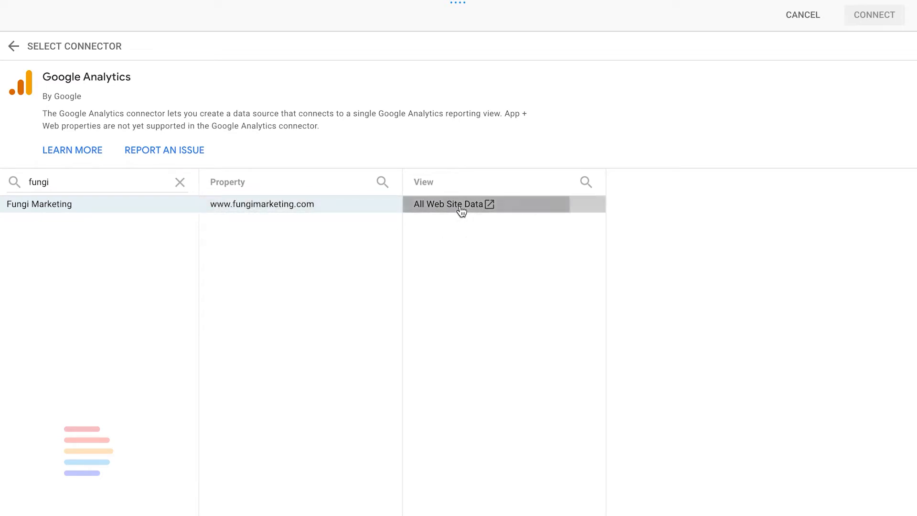
left_click(453, 203)
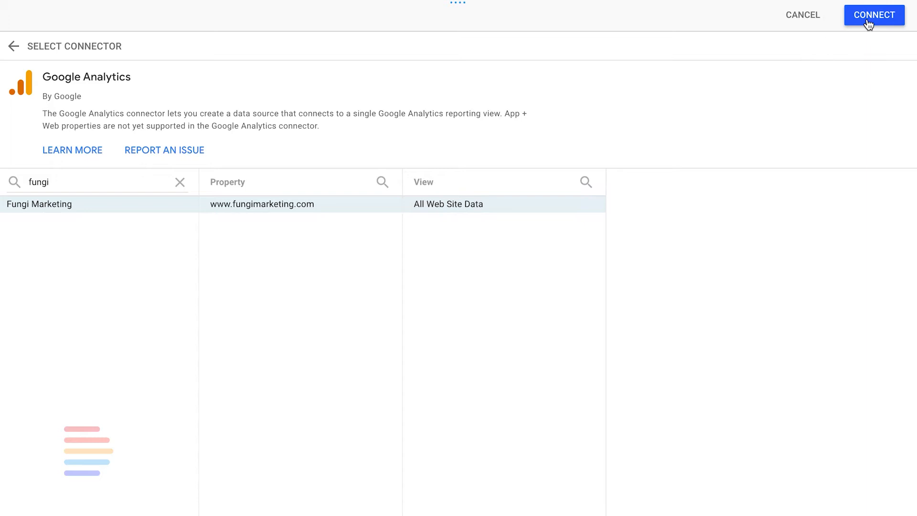
- Connect the All Web Site Data view and add it to the report
left_click(873, 15)
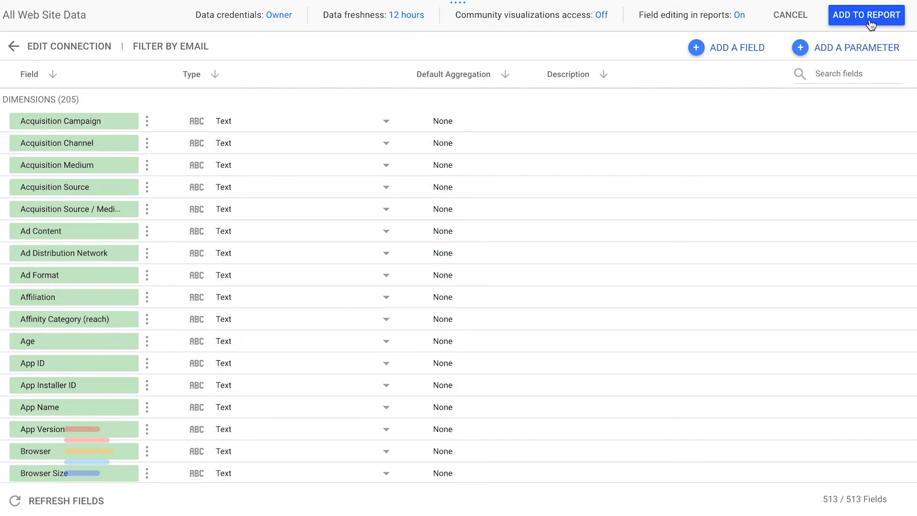
left_click(866, 15)
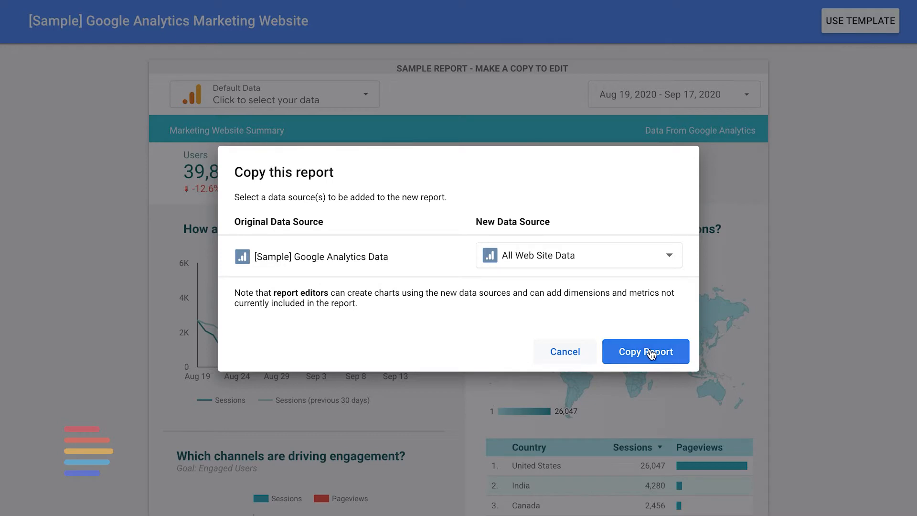
- Create the report copy using the Fungi Marketing data source
left_click(646, 352)
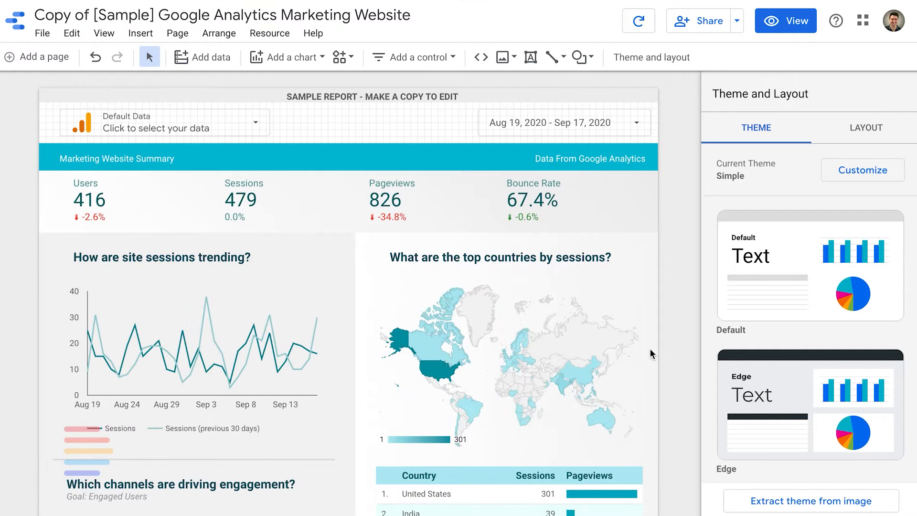
mouse_move(183, 243)
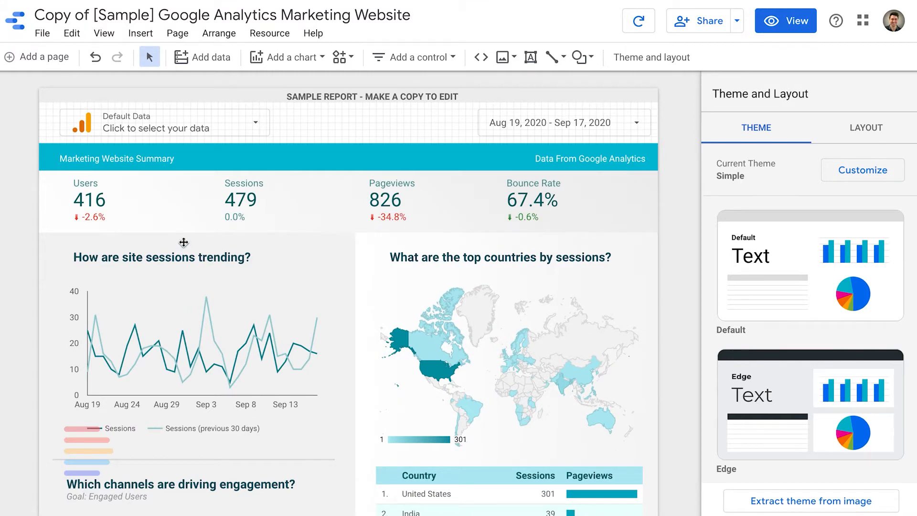
mouse_move(409, 223)
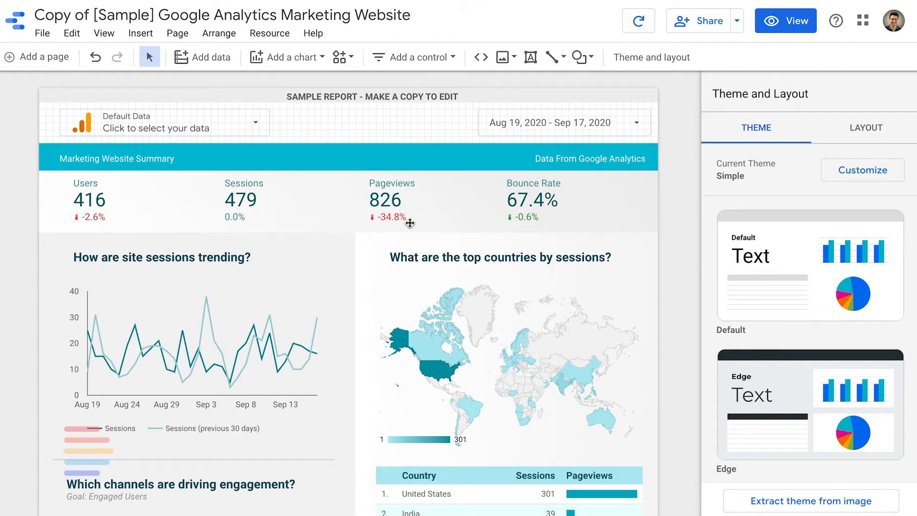
mouse_move(121, 193)
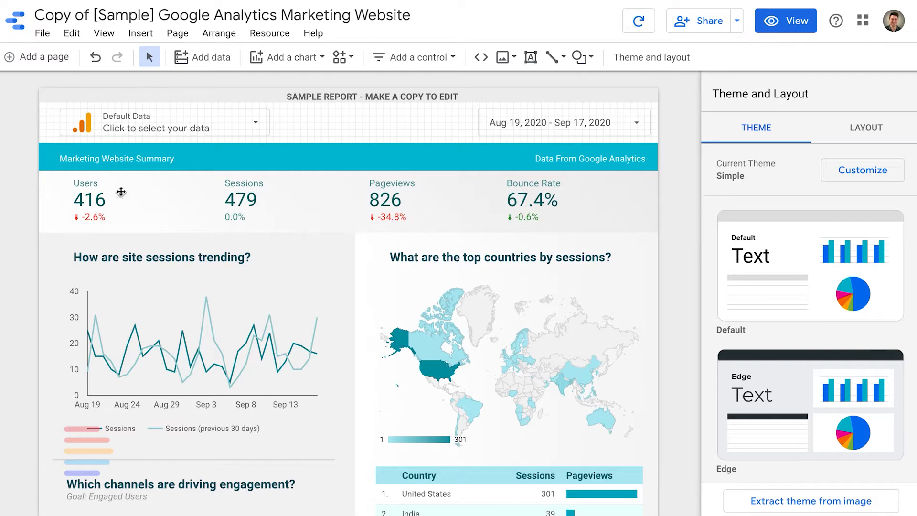
- Shift the Sessions, Pageviews and Bounce Rate scorecards left toward Users
left_click(120, 193)
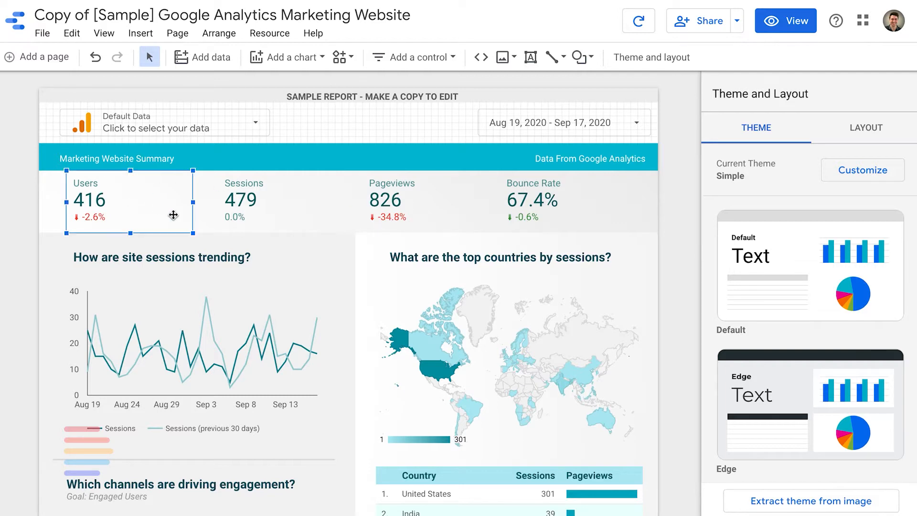
left_click(240, 202)
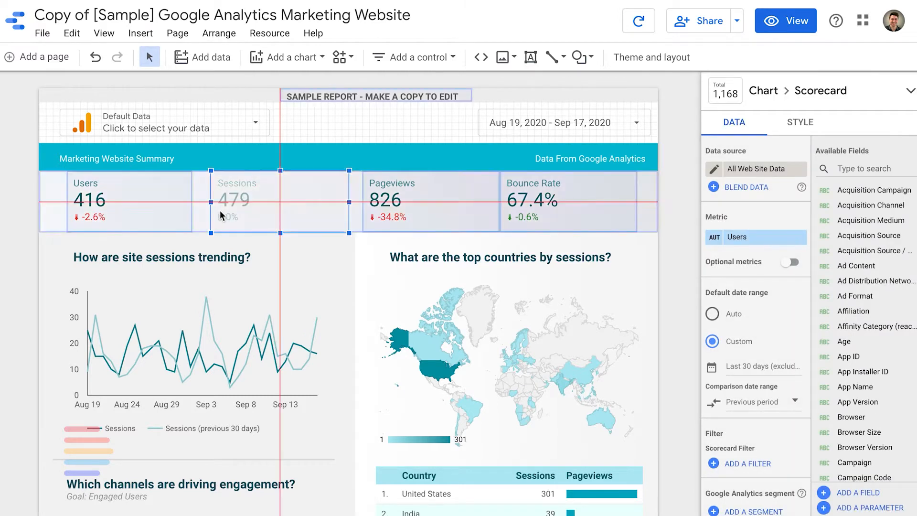
left_click(391, 201)
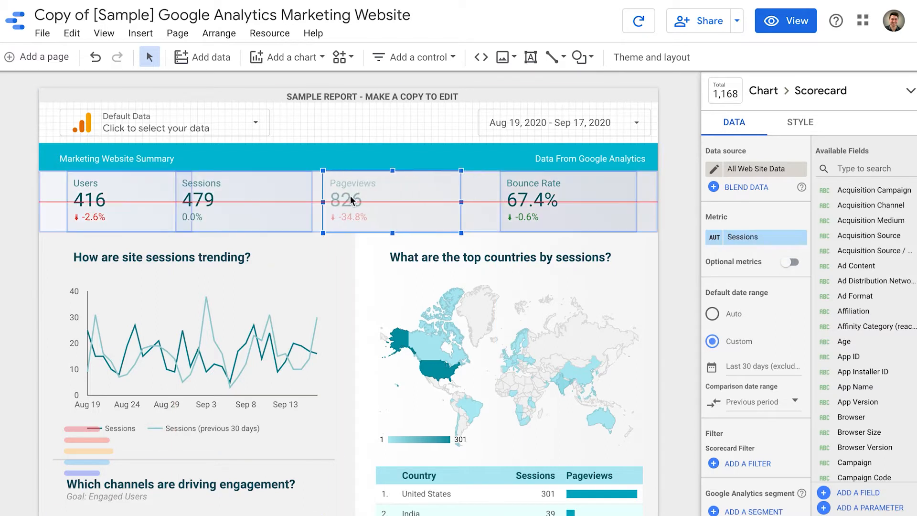
left_click(476, 200)
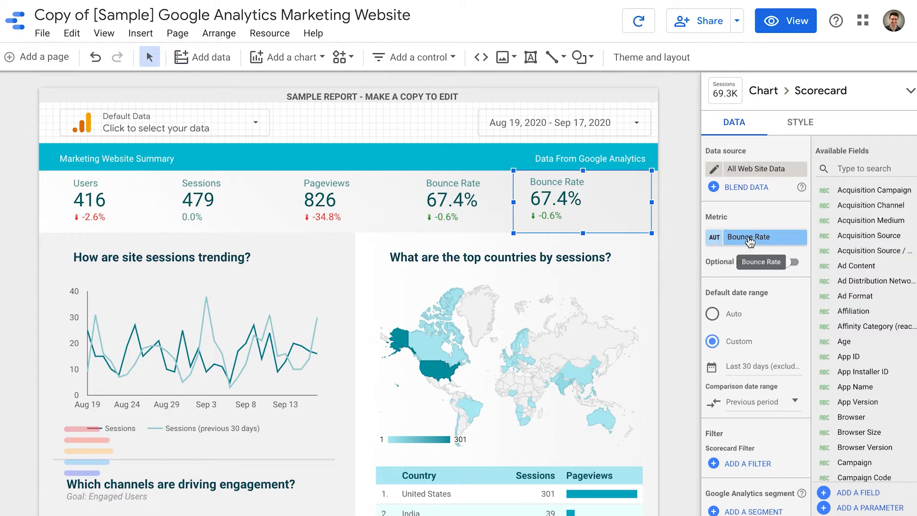
left_click(756, 237)
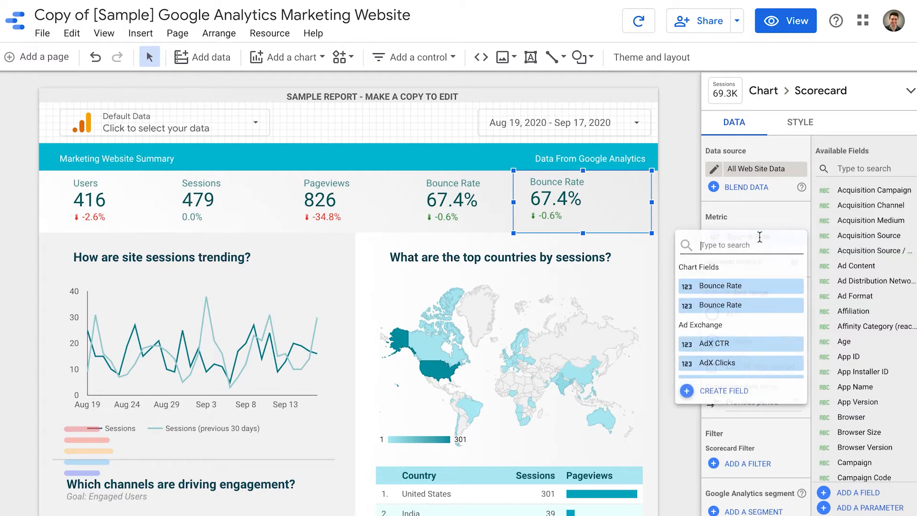
type("goal completion")
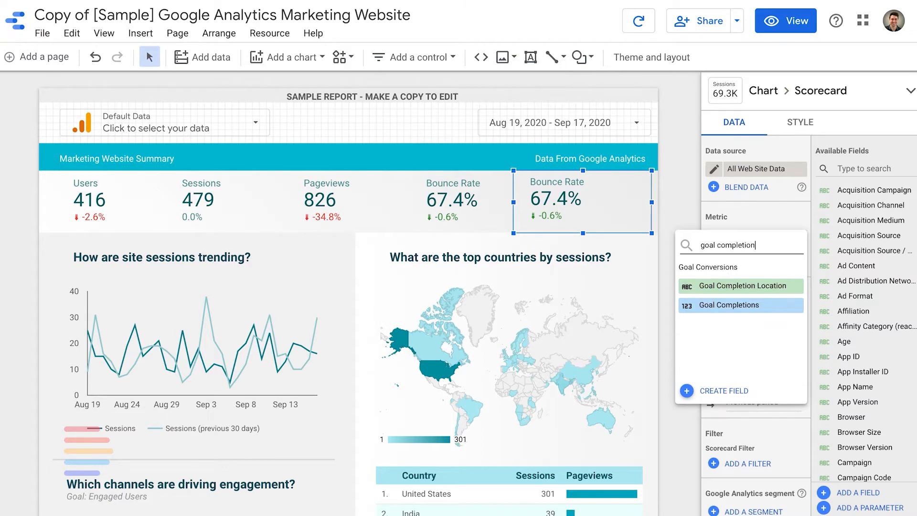
left_click(727, 304)
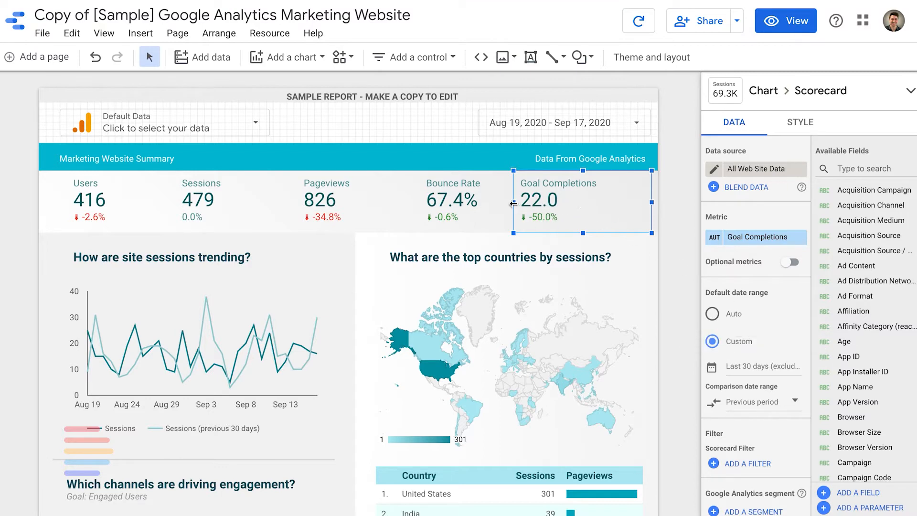
left_click(650, 57)
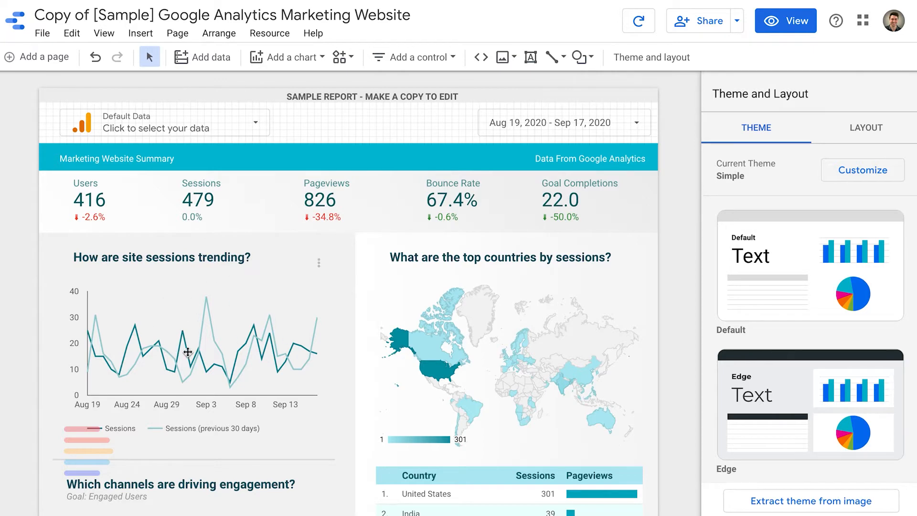
mouse_move(95, 356)
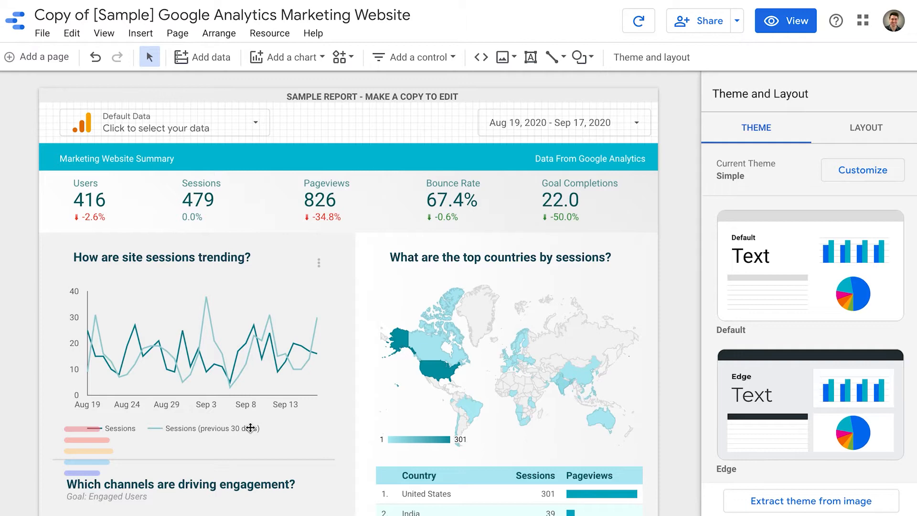
mouse_move(270, 319)
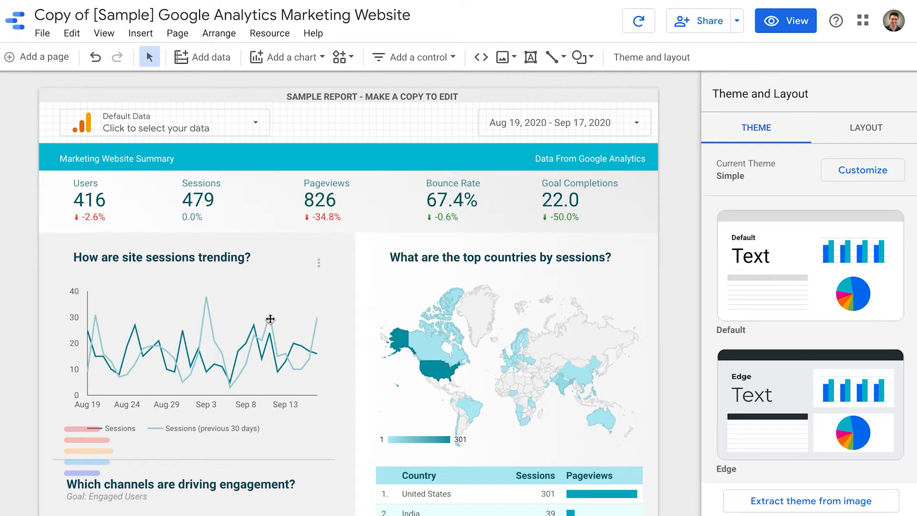
- Delete the countries map and table and retitle the heading 'Top Performing Channels'
scroll("down", 3)
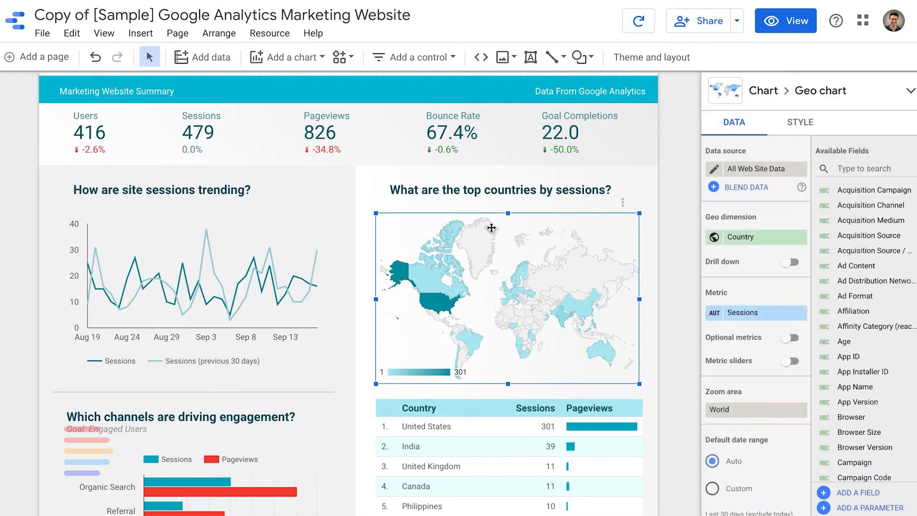
key("Delete")
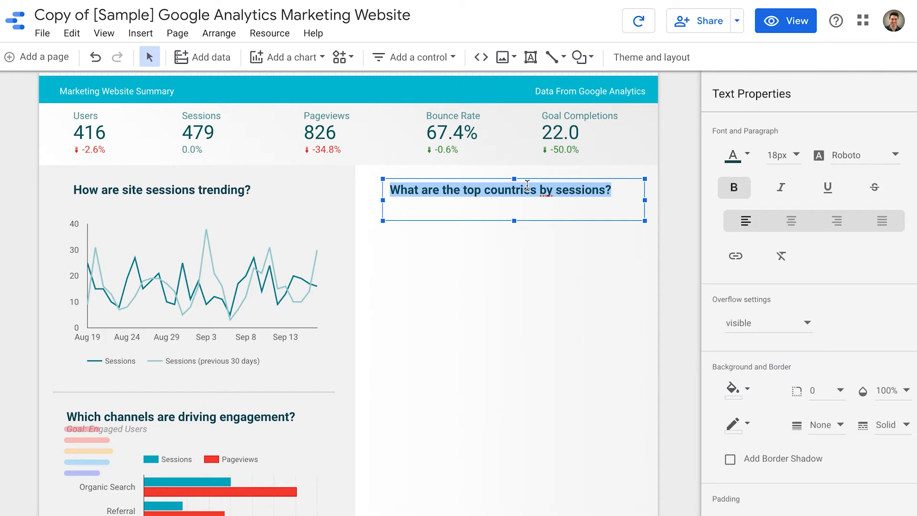
type("Top Performing Channels")
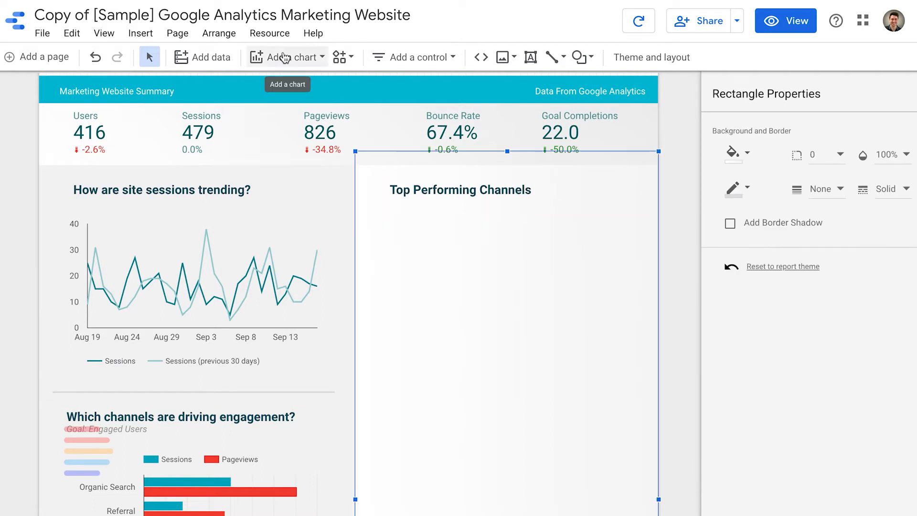
- Draw a new table chart below the Top Performing Channels heading
left_click(287, 57)
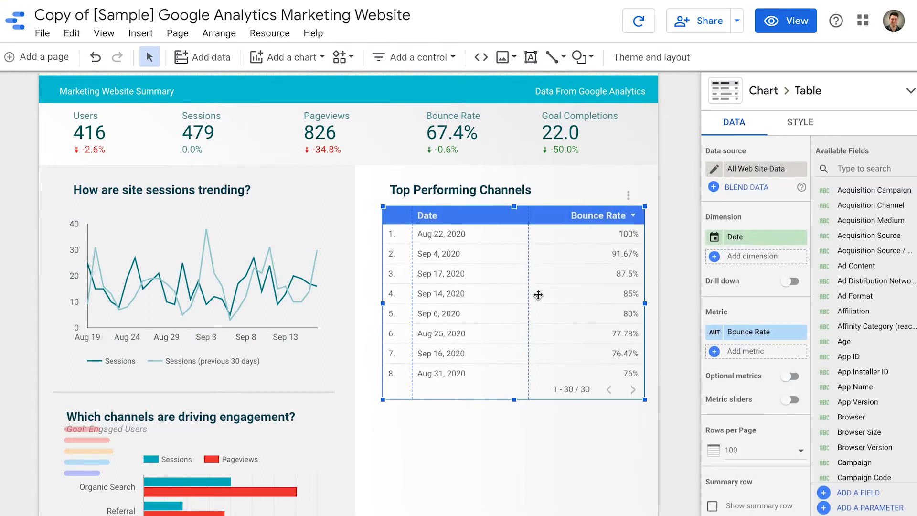
mouse_move(540, 295)
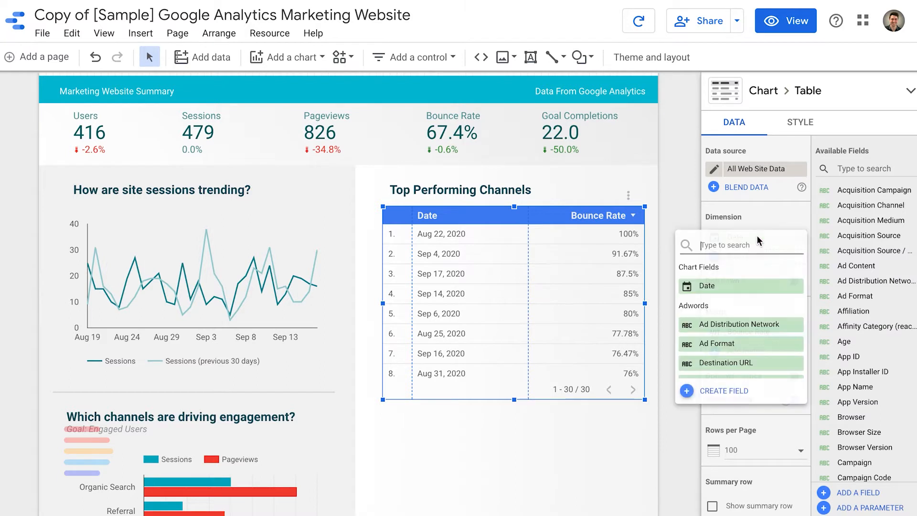
- Set the table dimension to Default Channel Grouping and the metric to Sessions
type("channel")
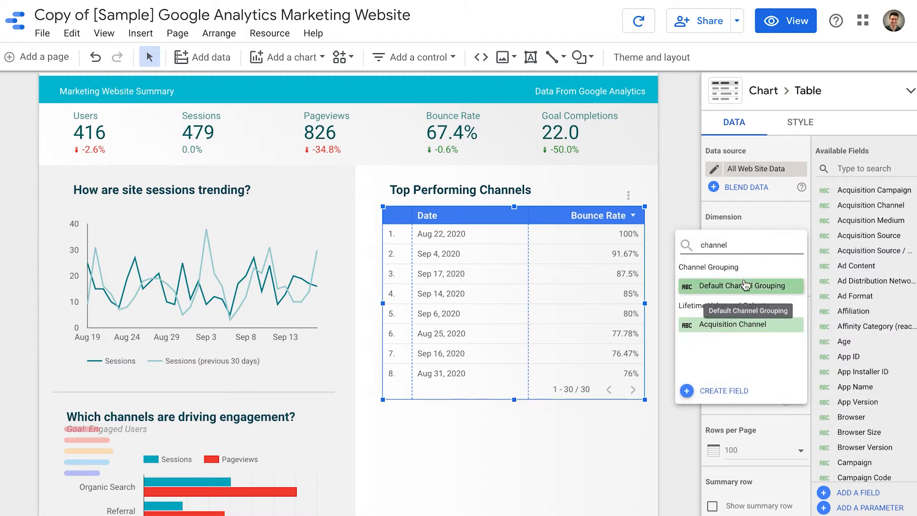
left_click(742, 285)
type("sessions")
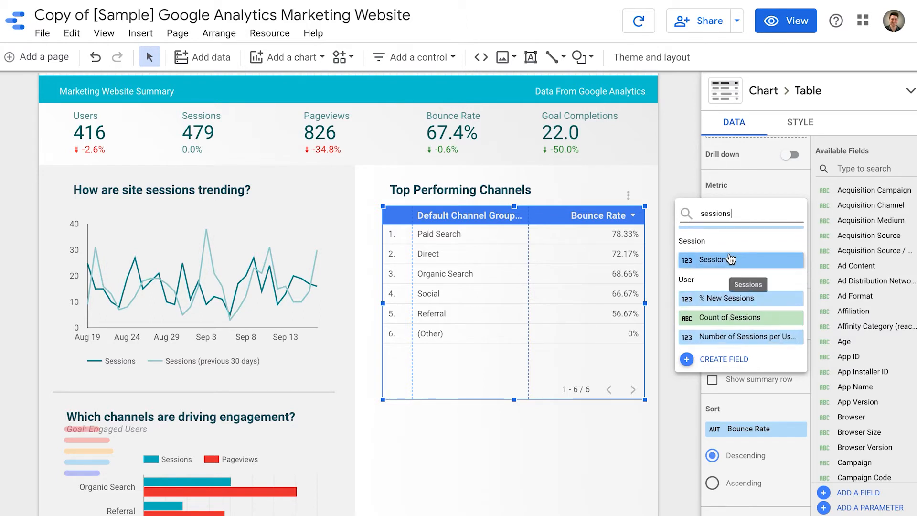
left_click(714, 260)
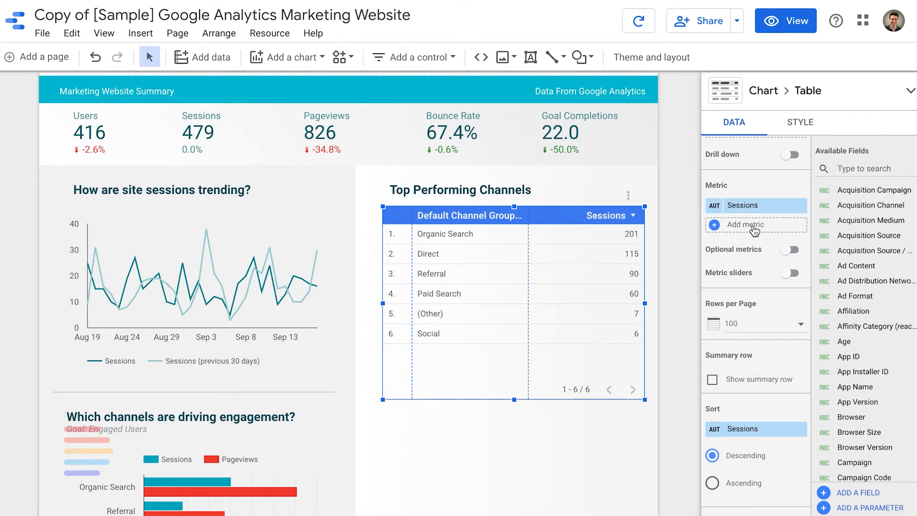
- Add Goal Completions and Goal Conversion Rate as table metrics
left_click(745, 224)
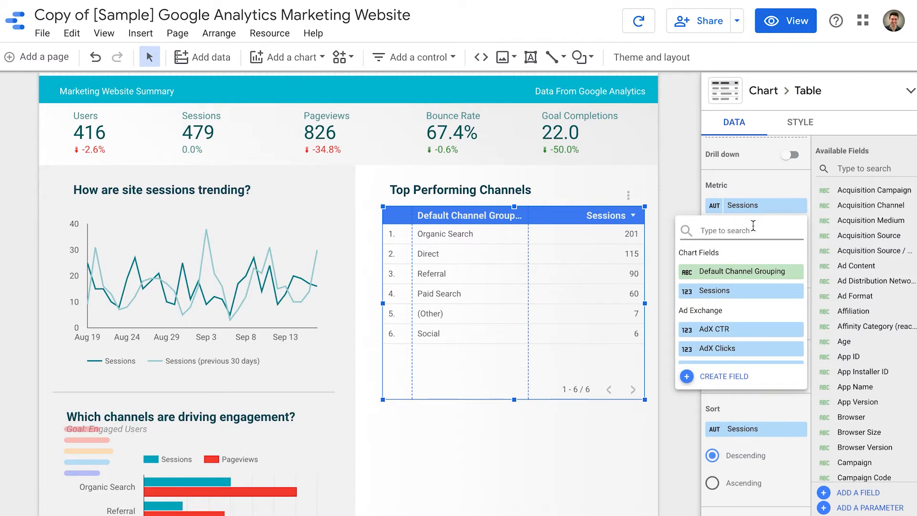
type("goal completions")
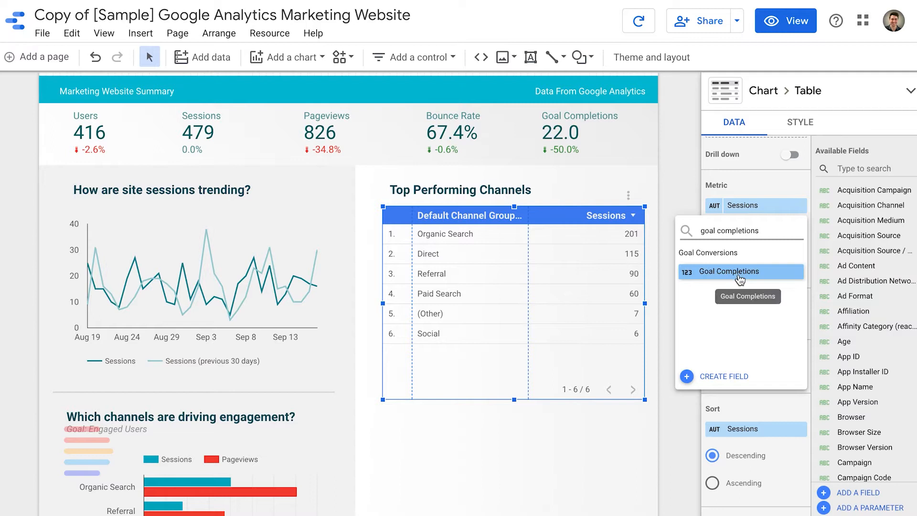
left_click(739, 270)
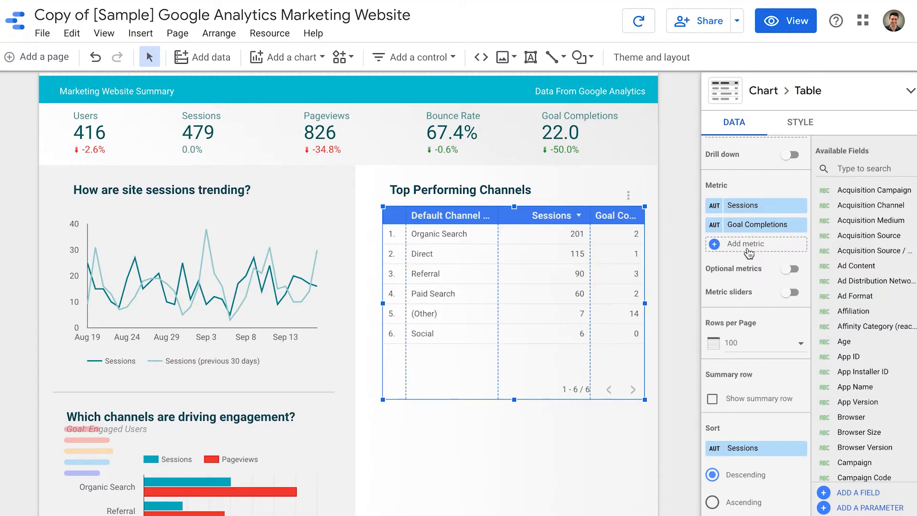
left_click(755, 244)
type("goal conversion rate")
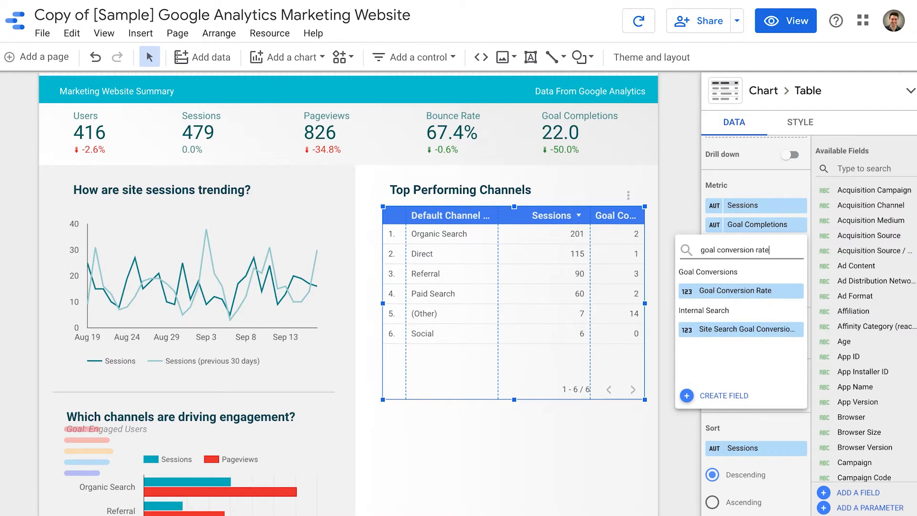
mouse_move(740, 290)
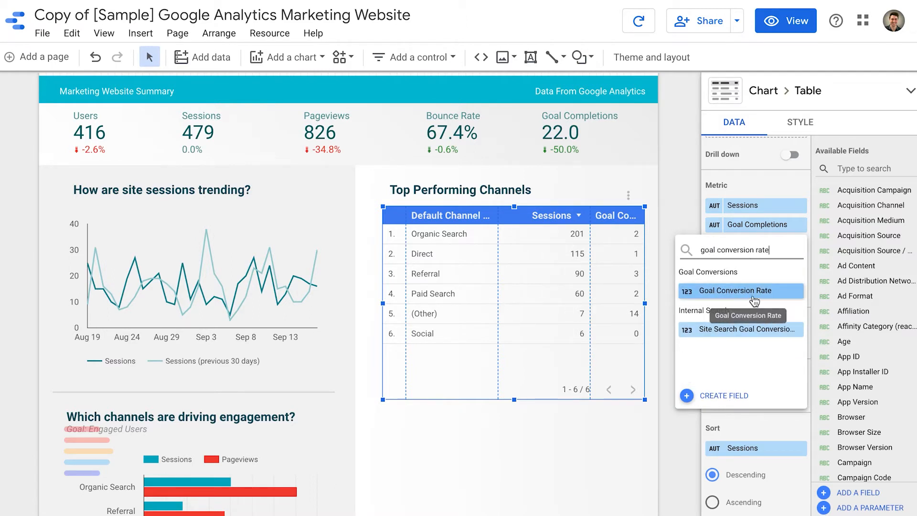
left_click(739, 291)
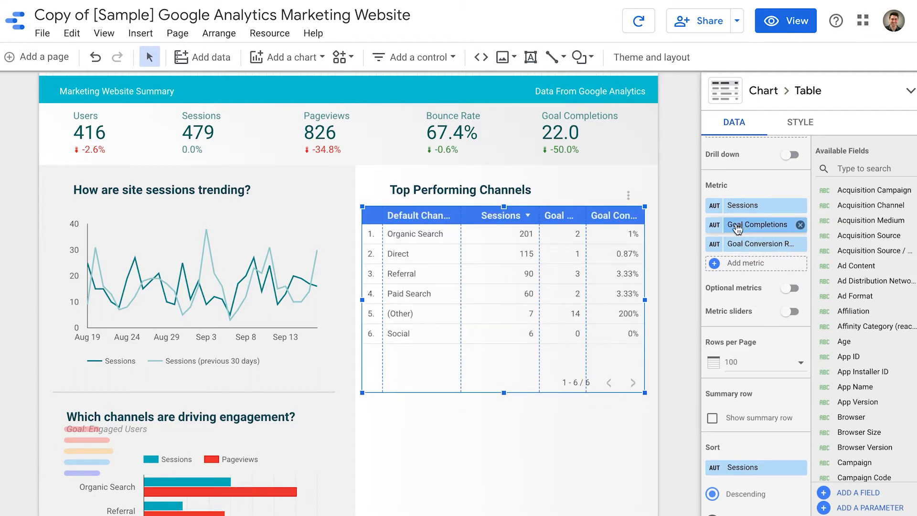
mouse_move(534, 209)
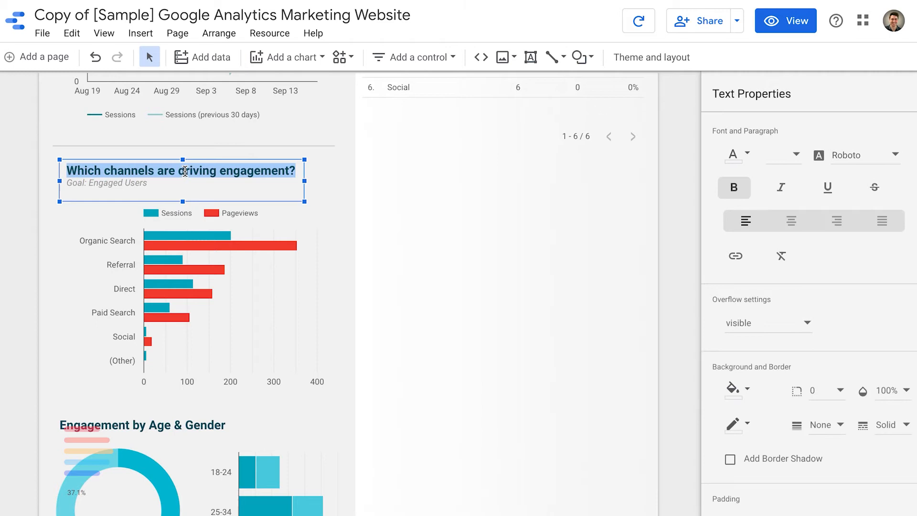
- Retitle the engagement section 'Performance By Device:'
type("Per")
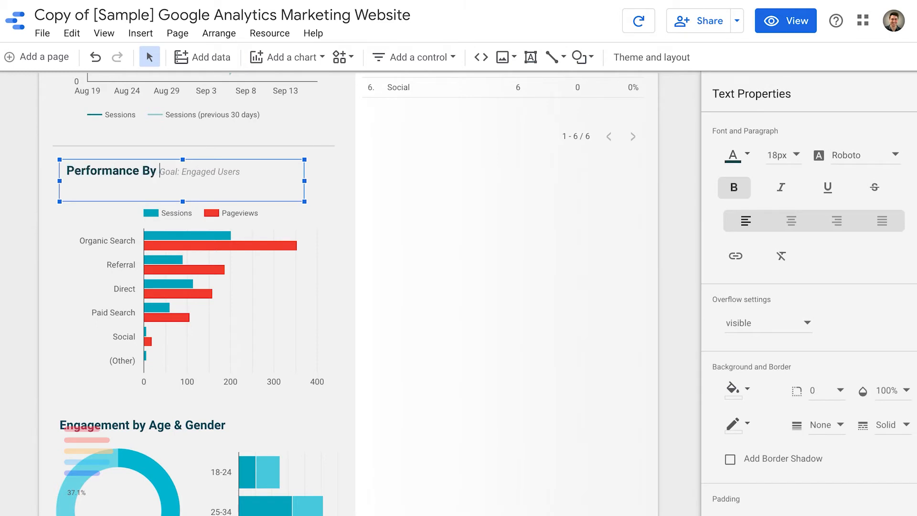
type("Device:")
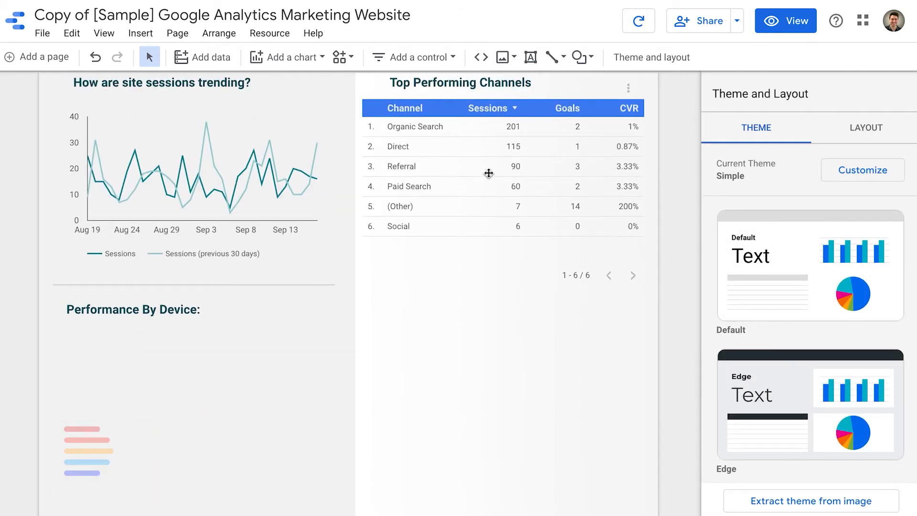
- Duplicate the channels table under Performance By Device: with Device Category as dimension
left_click(488, 175)
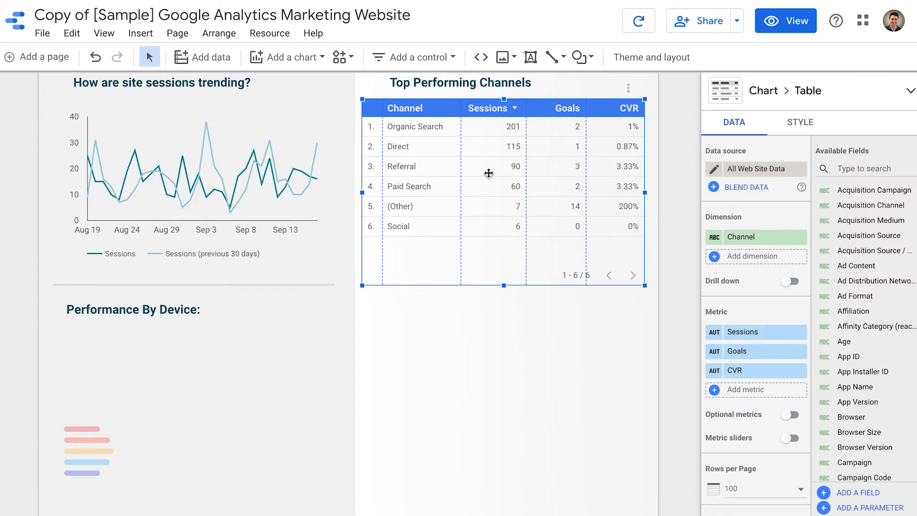
mouse_move(517, 112)
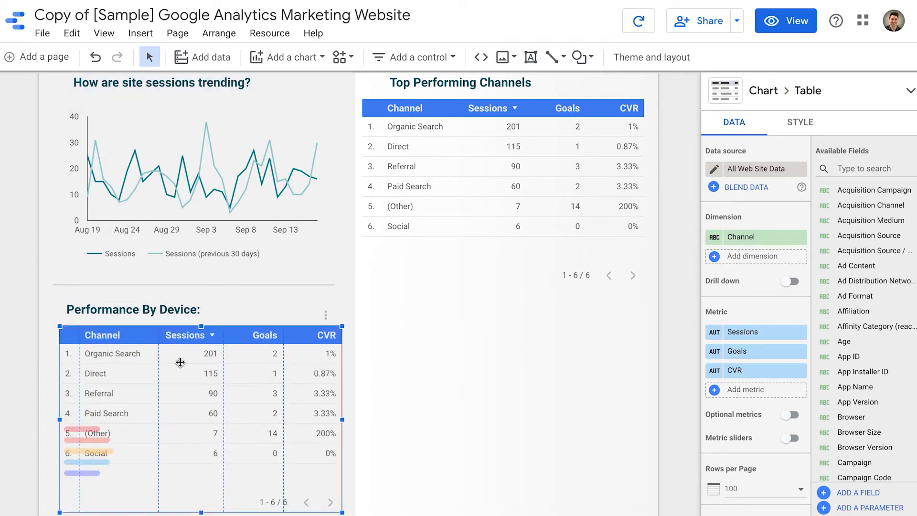
mouse_move(778, 325)
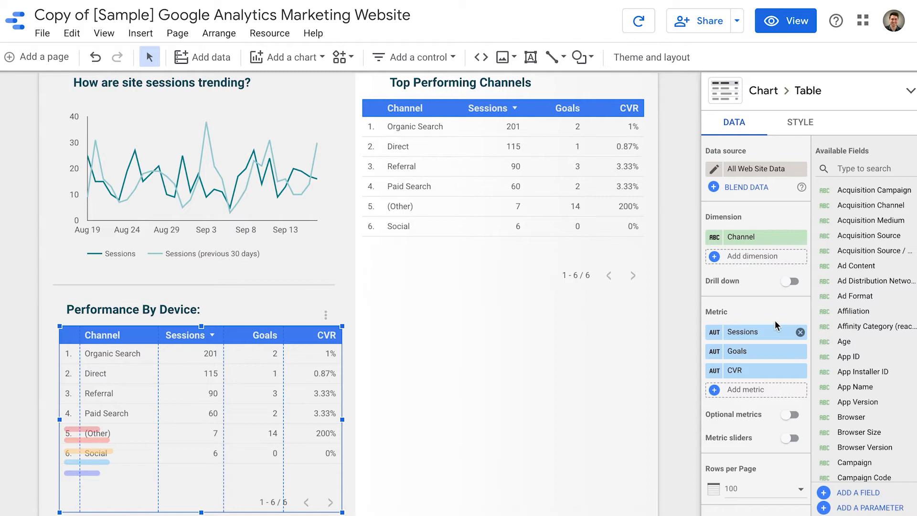
type("d")
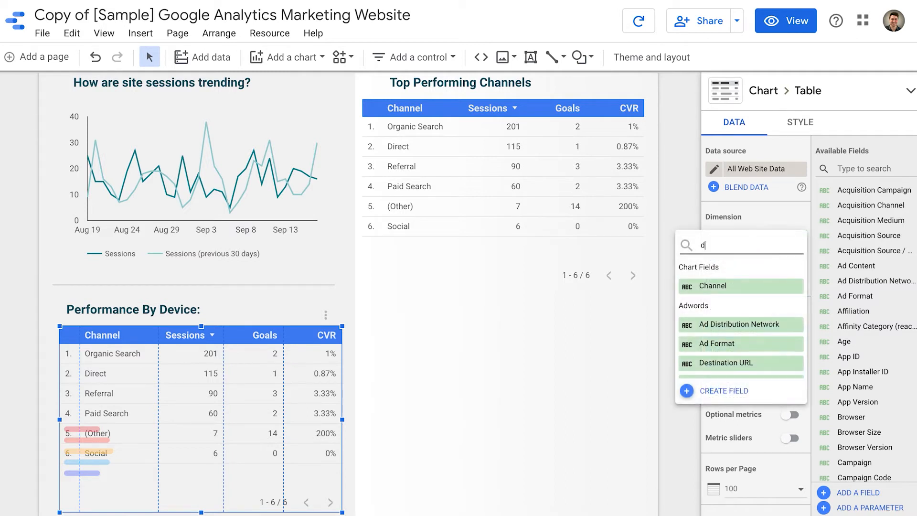
type("evice")
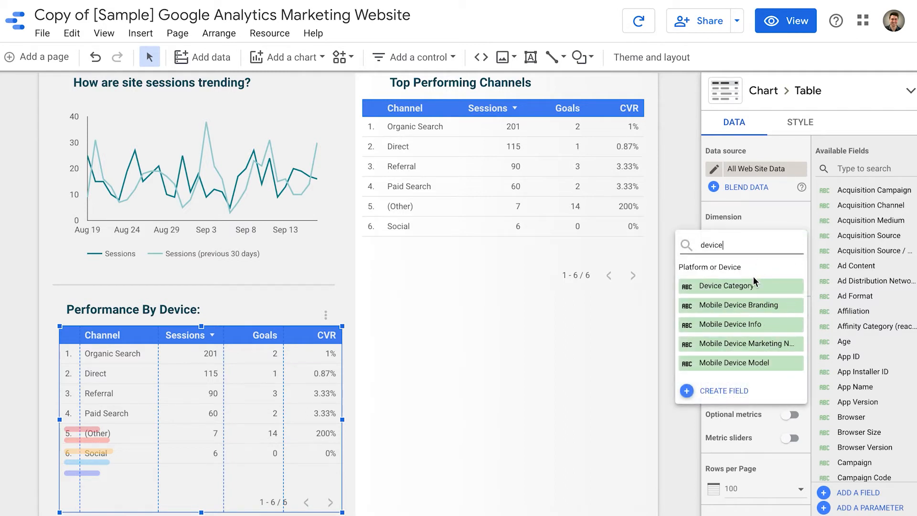
left_click(724, 285)
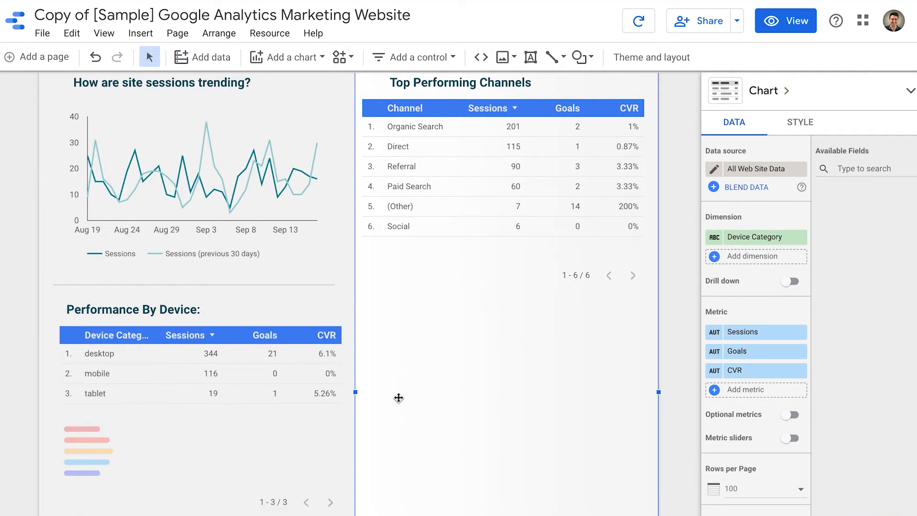
scroll("down", 3)
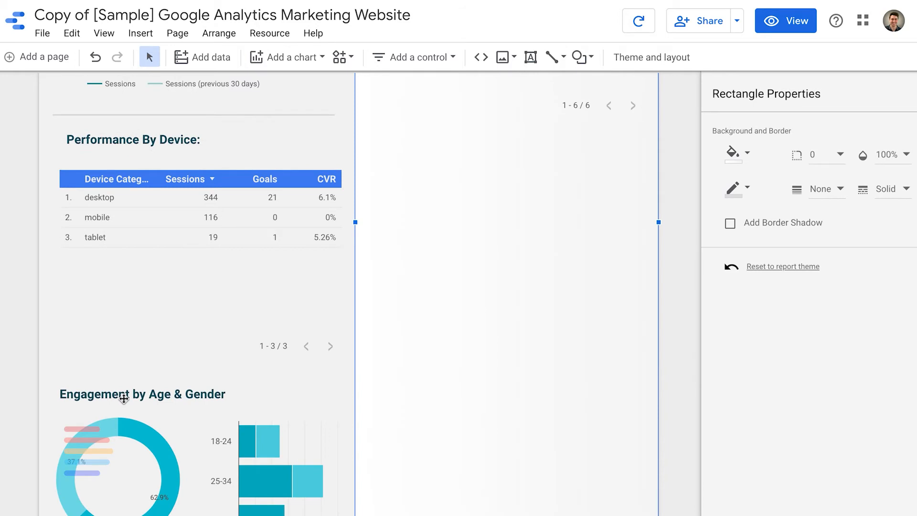
- Move Engagement by Age & Gender beside the device table and retype the copied heading as Top Sessions By City / Geography
left_click(141, 394)
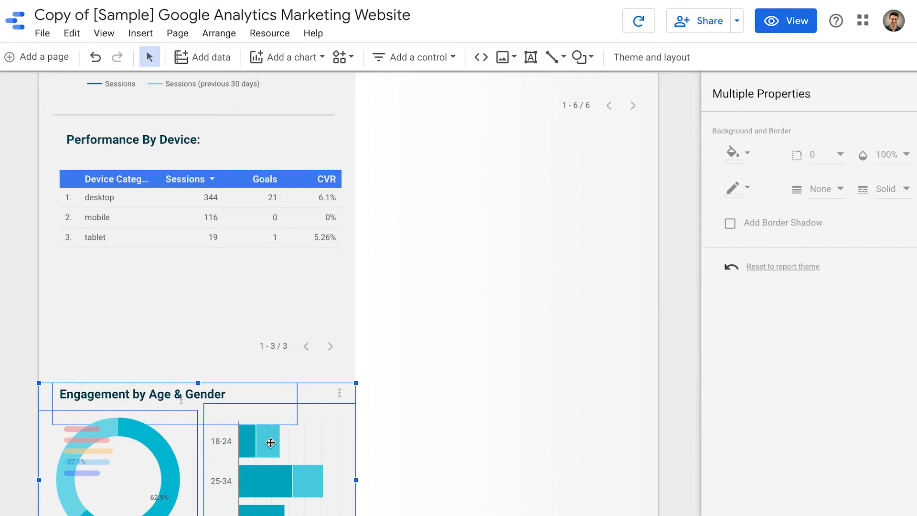
left_click_drag(270, 443, 582, 200)
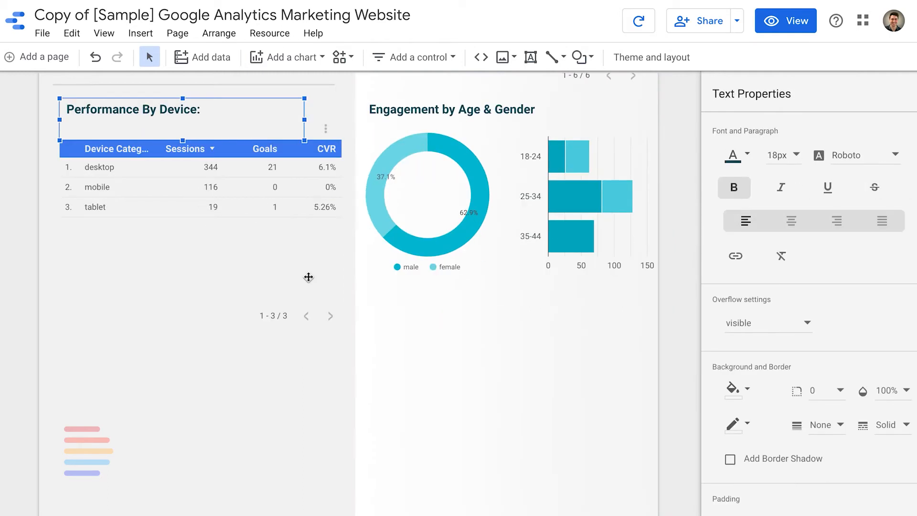
double_click(143, 125)
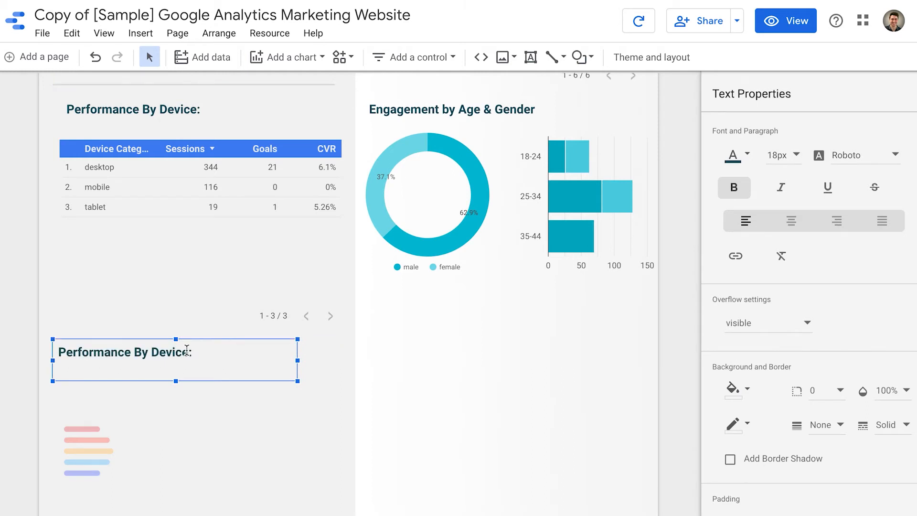
type("Top Sessions By City / Geography:")
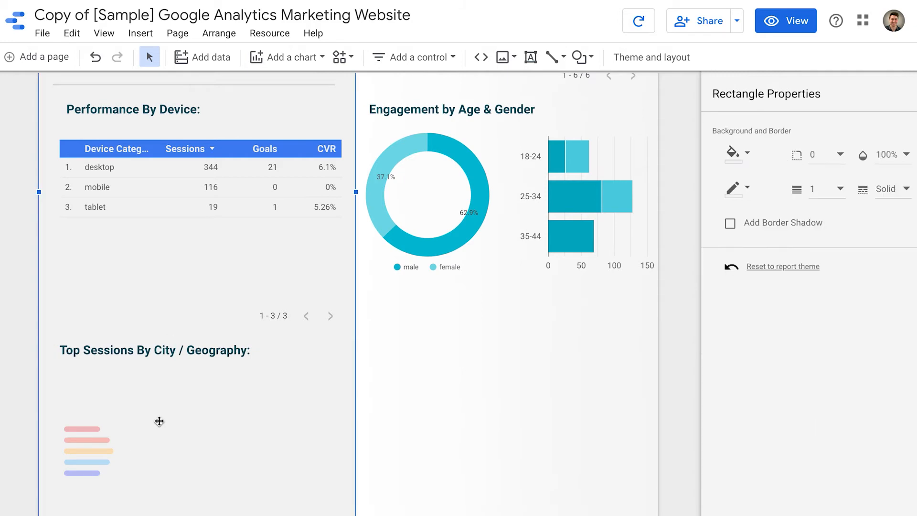
- Insert a geo chart mapping Sessions by City, zoomed to the United States
left_click(286, 57)
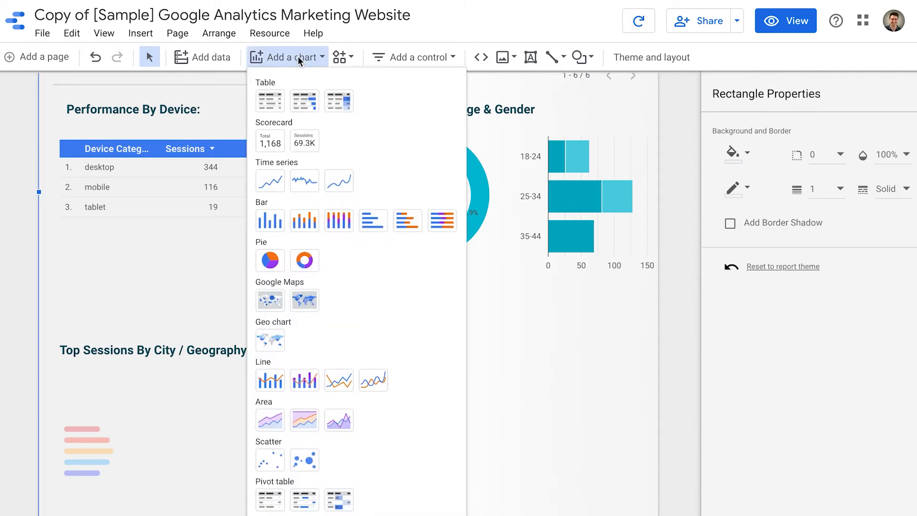
mouse_move(269, 300)
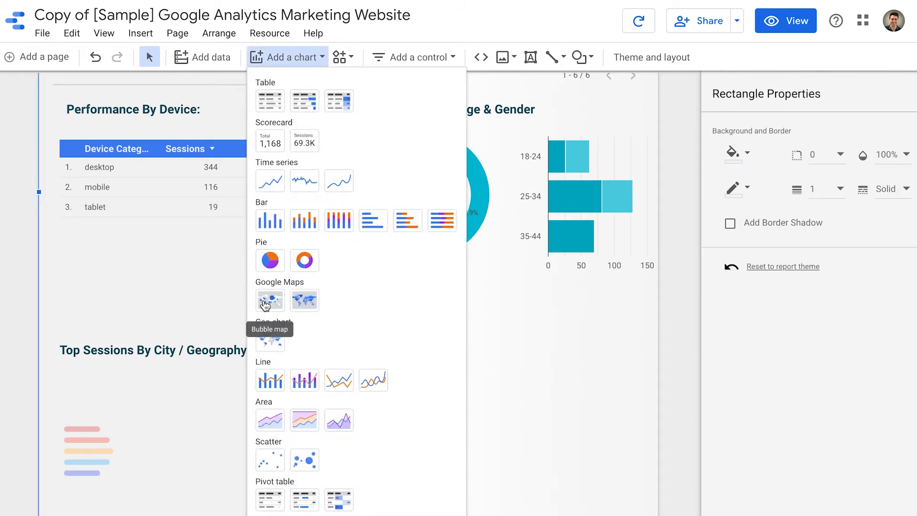
left_click(269, 300)
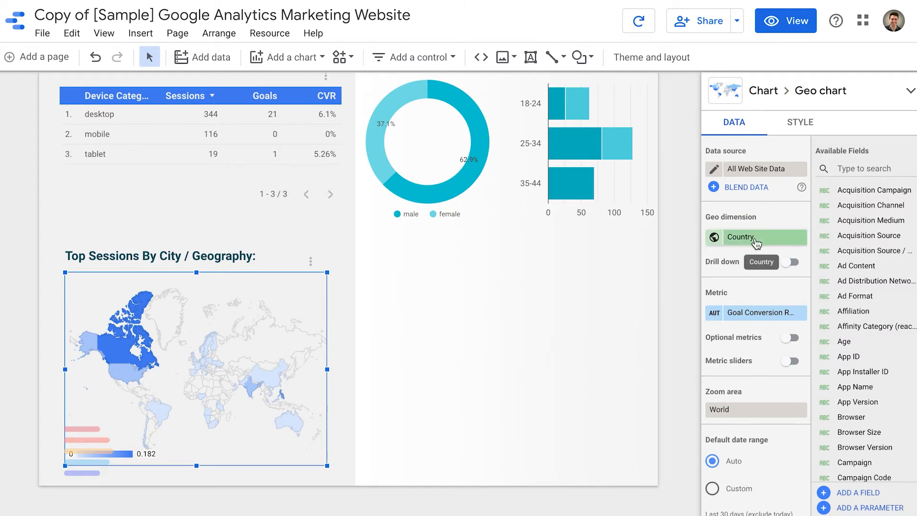
left_click(755, 237)
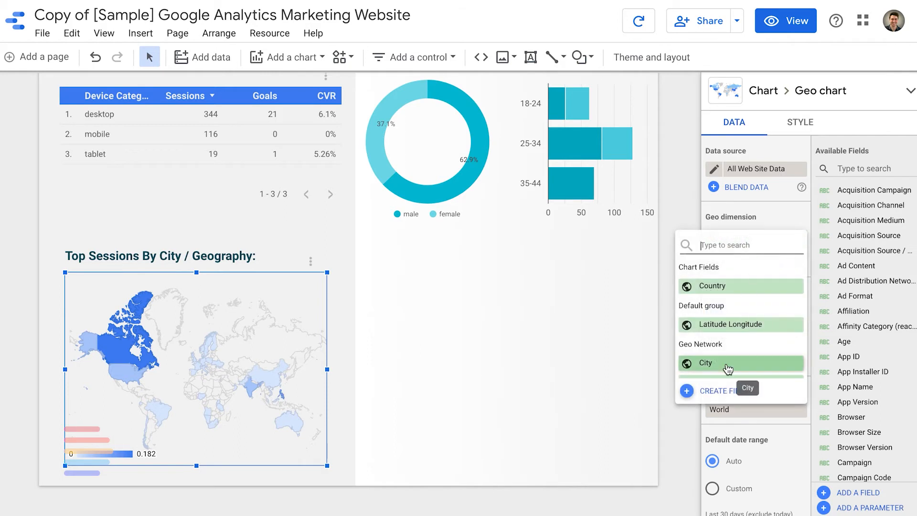
left_click(701, 363)
type("sessions")
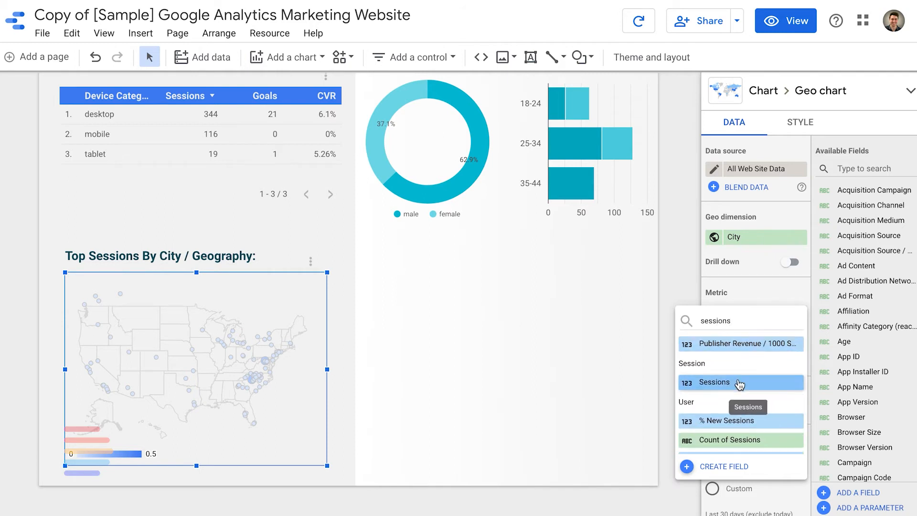
left_click(713, 382)
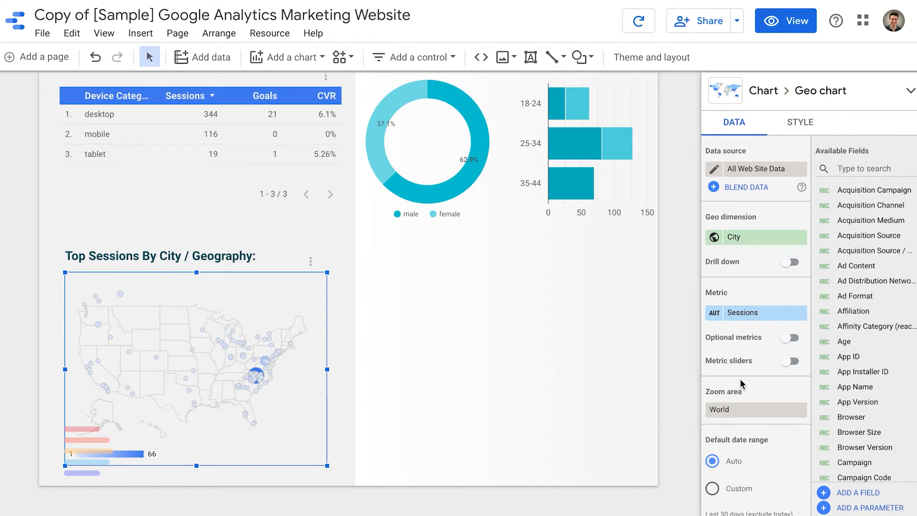
mouse_move(728, 412)
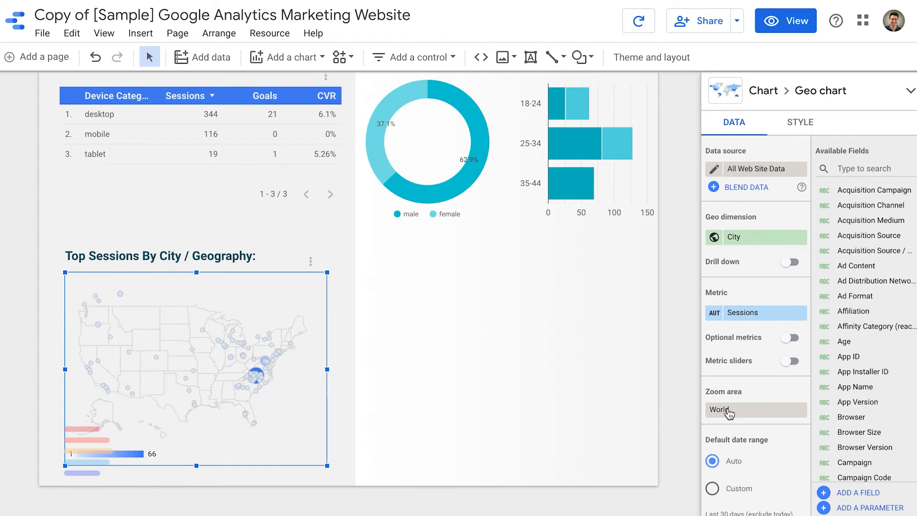
left_click(755, 409)
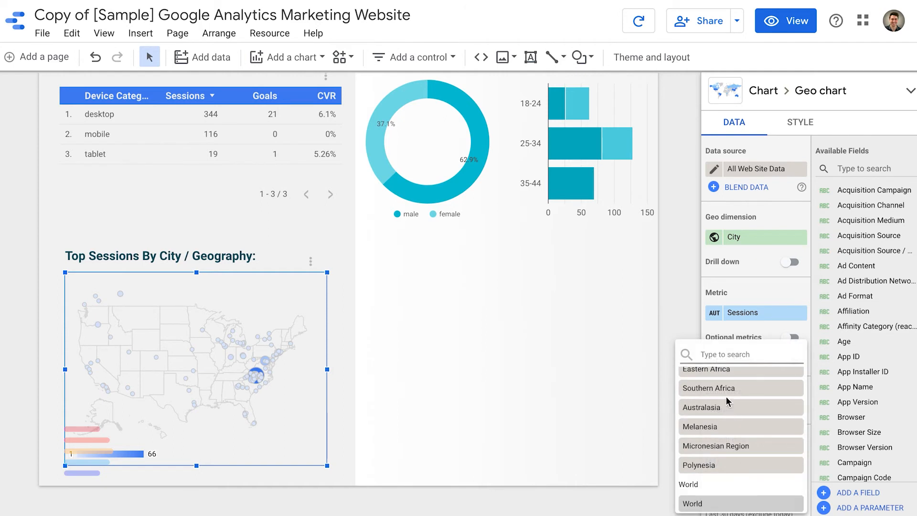
type("united")
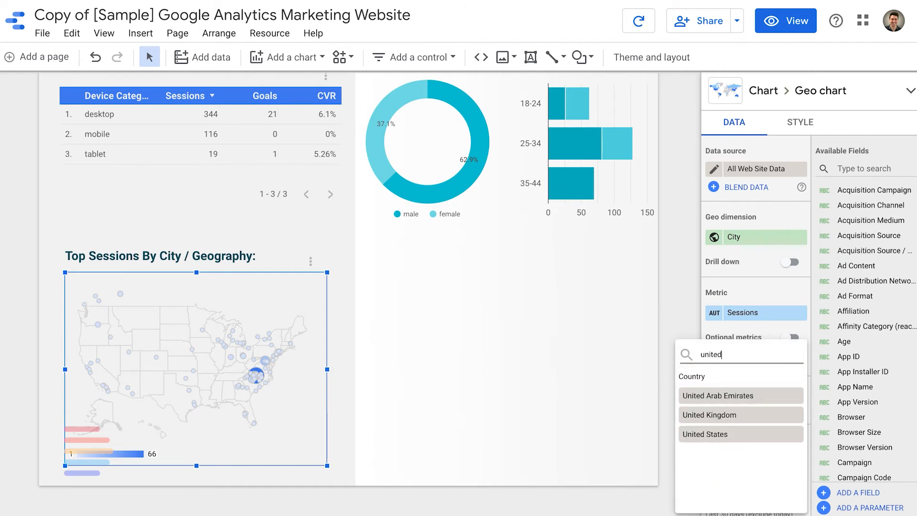
left_click(704, 433)
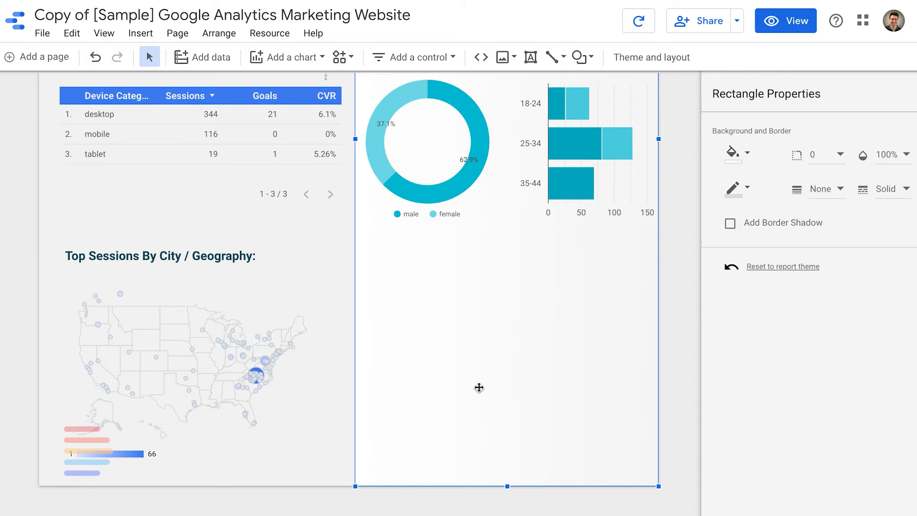
- Copy the city heading into the right column and rename it Top Landing Pages
left_click(159, 255)
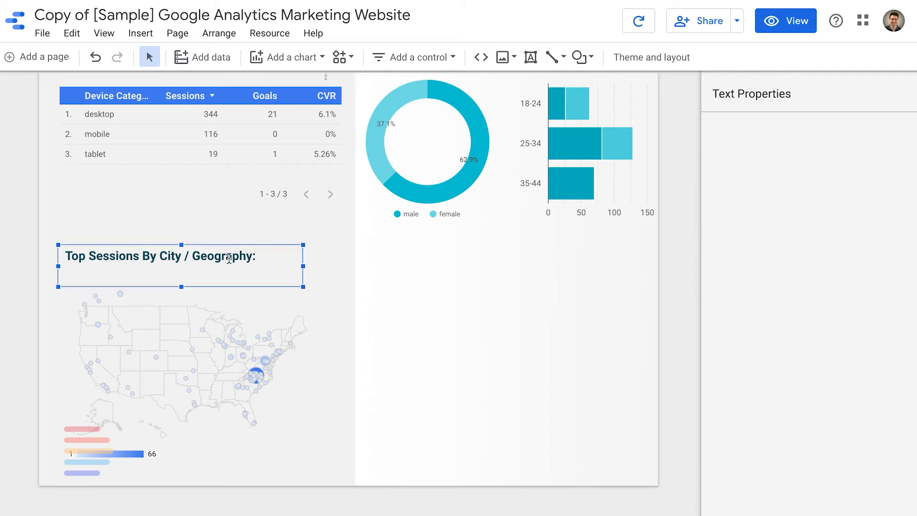
left_click_drag(181, 256, 436, 247)
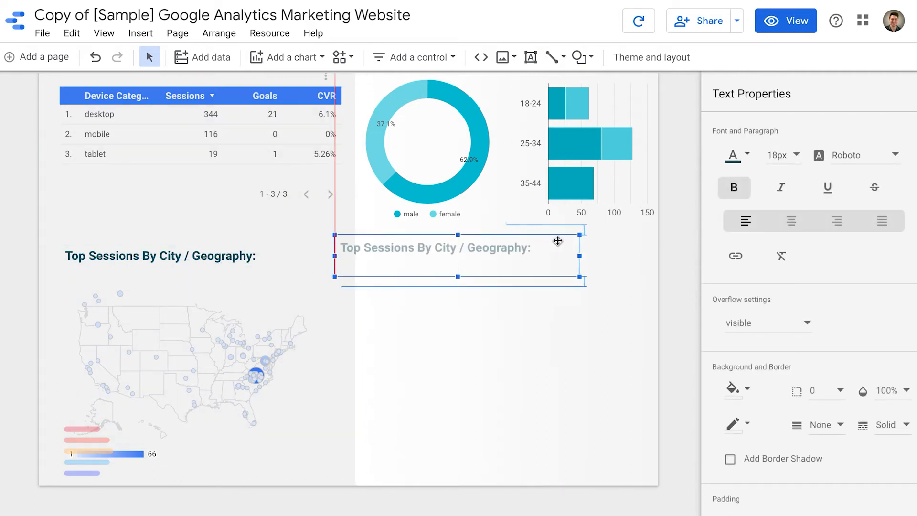
left_click_drag(435, 247, 469, 258)
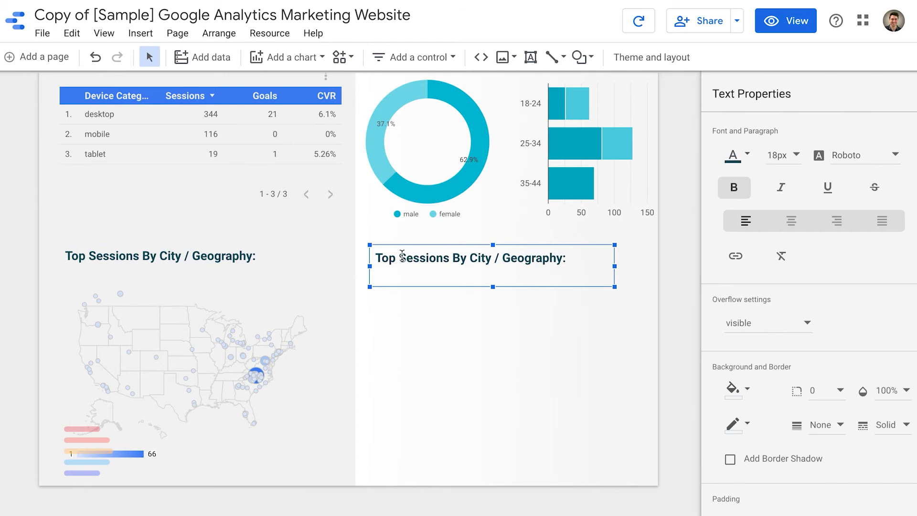
type("Top Landing Pages")
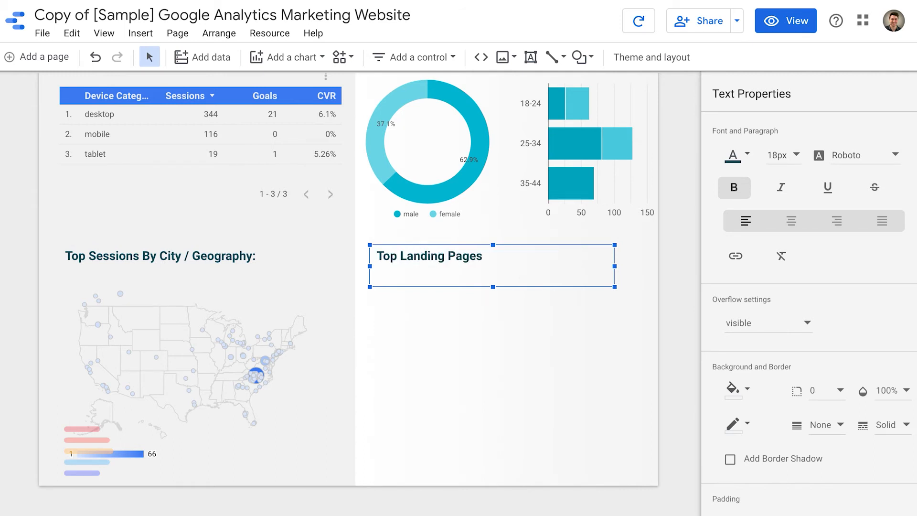
- Add a table with Landing Page as the dimension and Goal Completions as an added metric
left_click(286, 56)
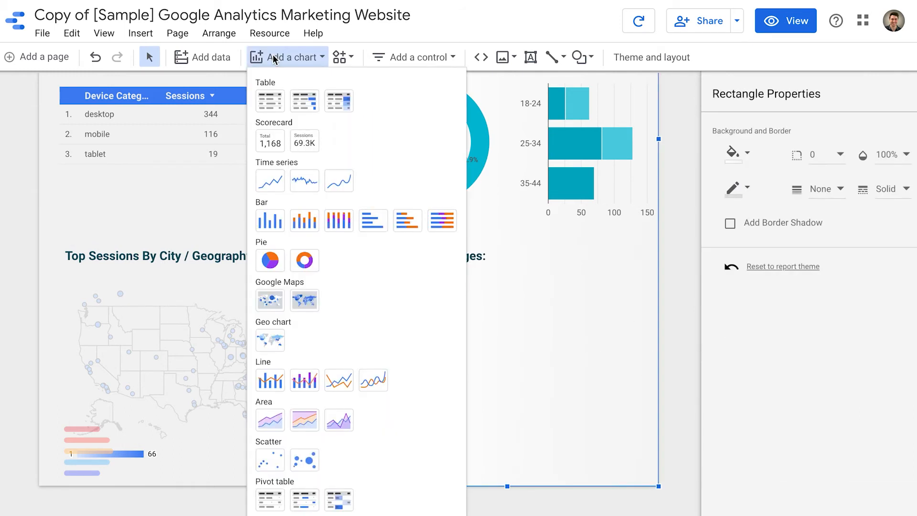
mouse_move(269, 101)
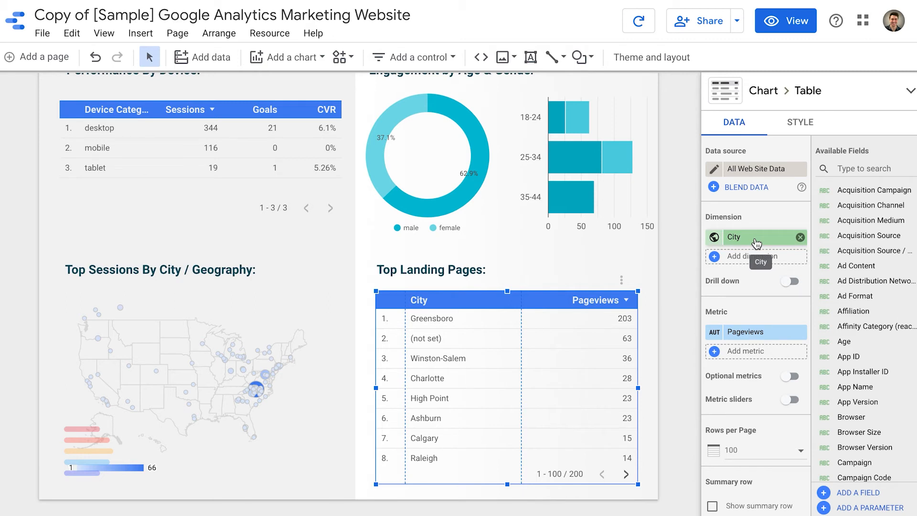
type("landing page")
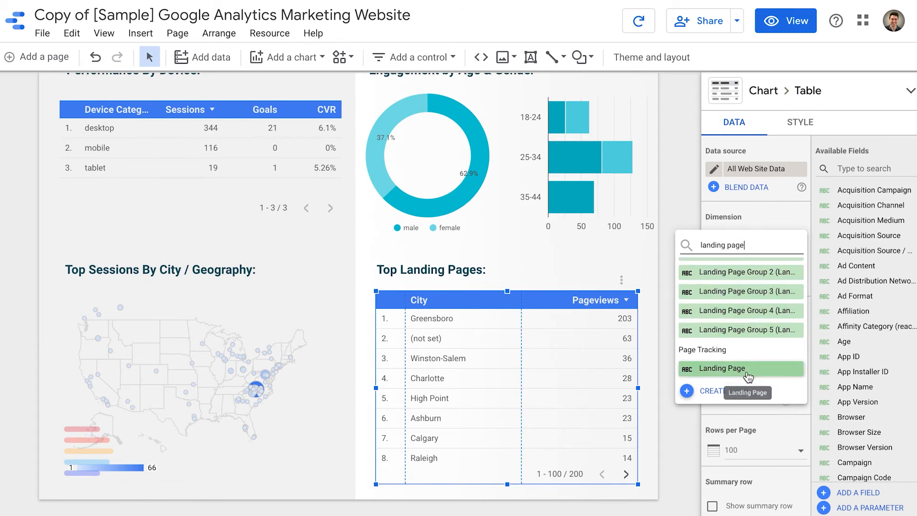
left_click(720, 367)
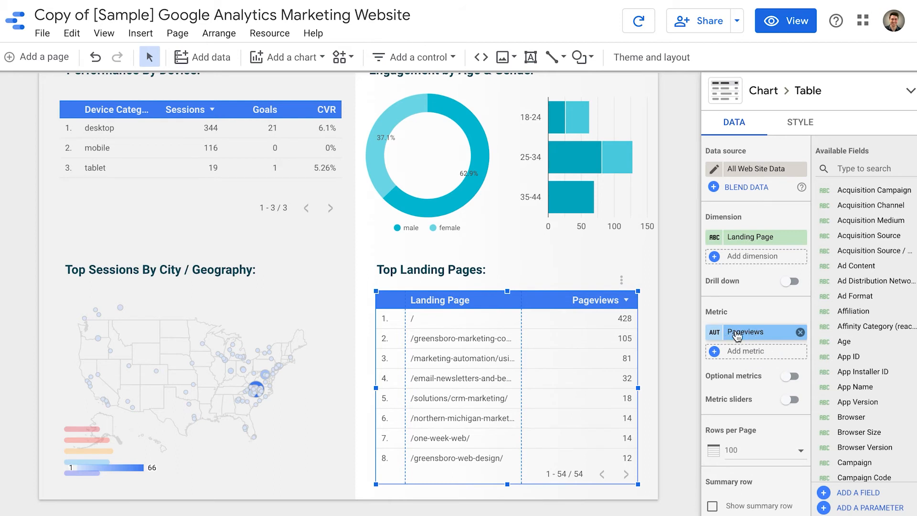
mouse_move(744, 351)
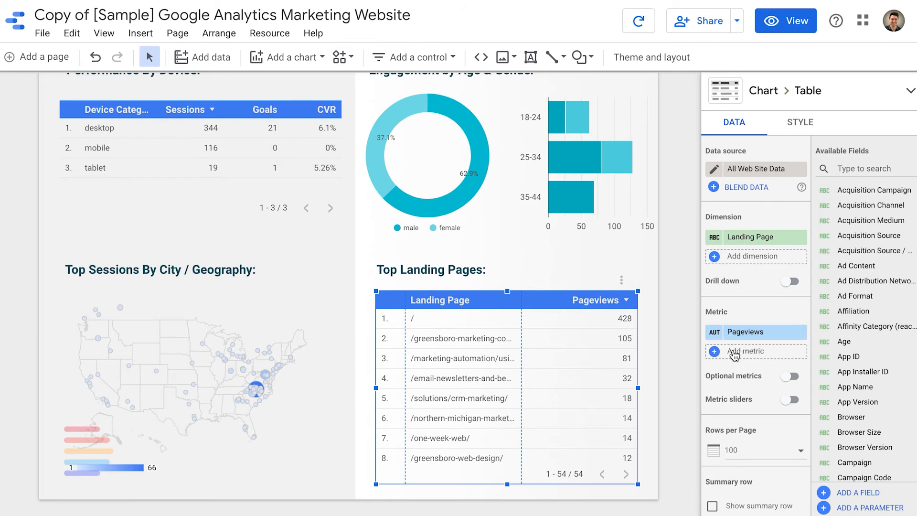
left_click(744, 351)
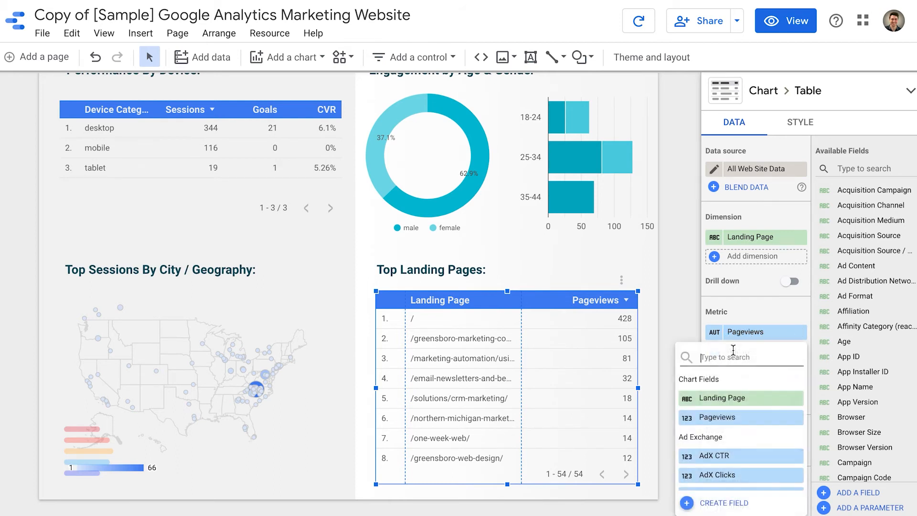
type("goal completions")
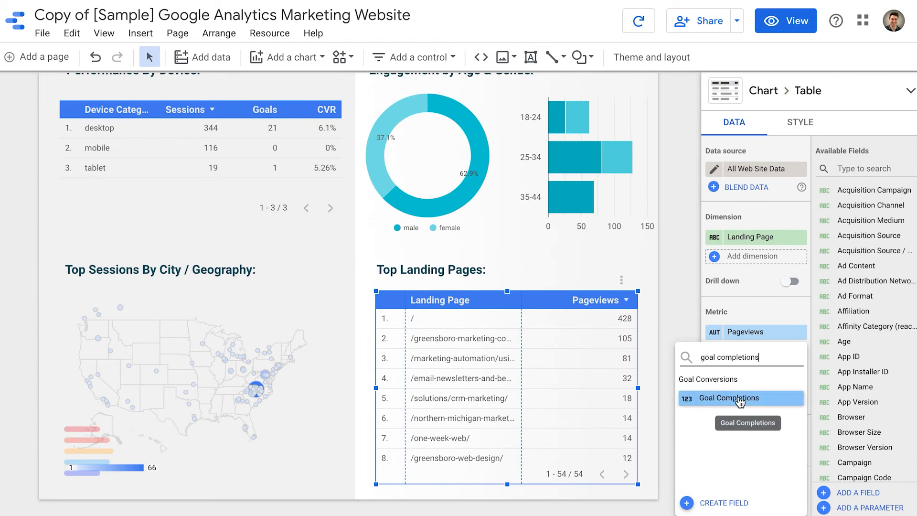
left_click(726, 398)
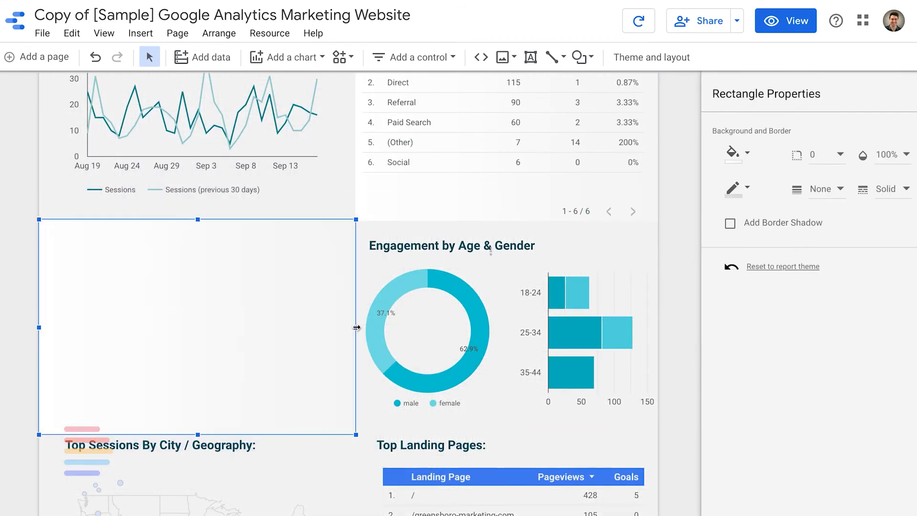
- Drag the empty background block's edge to resize it beside Engagement by Age & Gender
left_click_drag(197, 221, 197, 292)
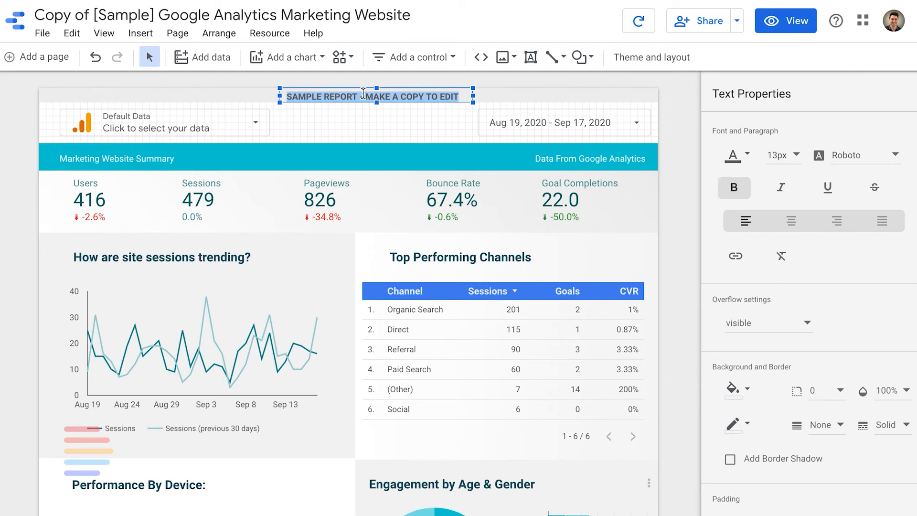
- Set the header to 'COMPANY NAME / MONTHLY REPORT' and the title to 'YOUR COMPANY / Google Analytics REPORT'
type("COMPANY NAME")
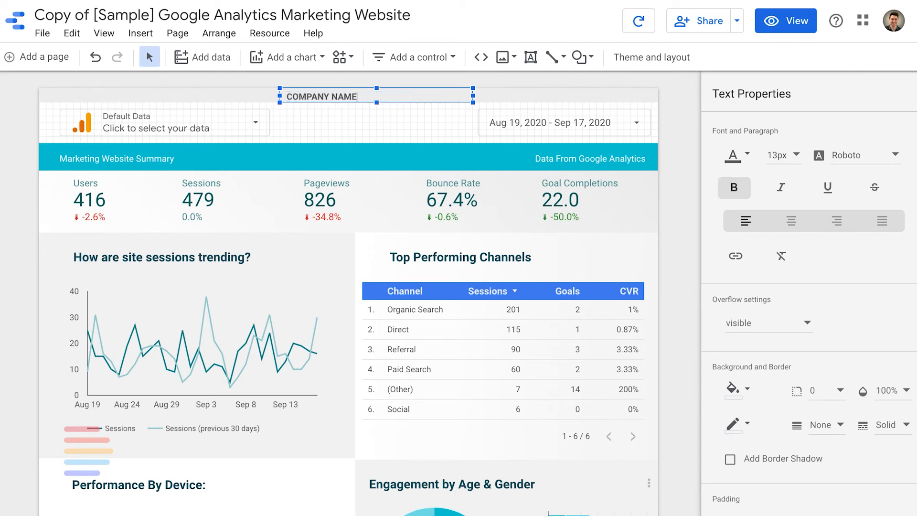
type("/ MONTHLY REPORT")
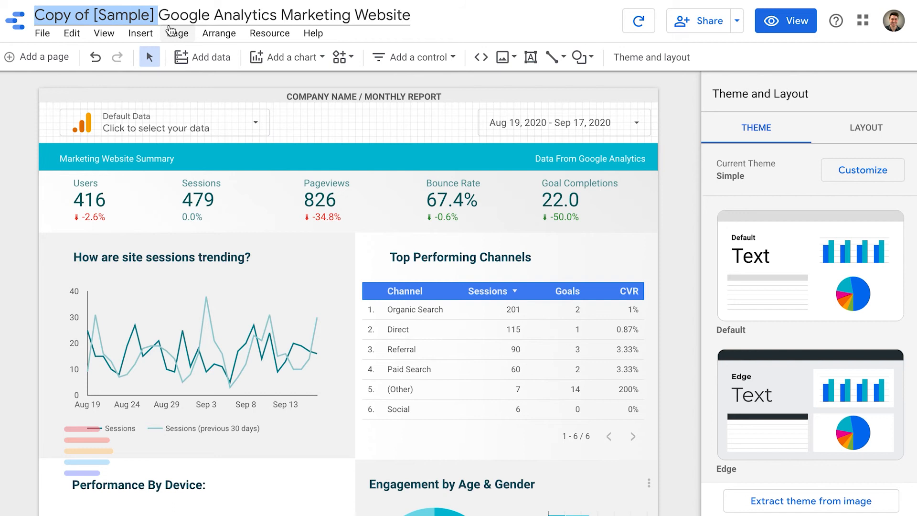
type("YOUR COMPANY")
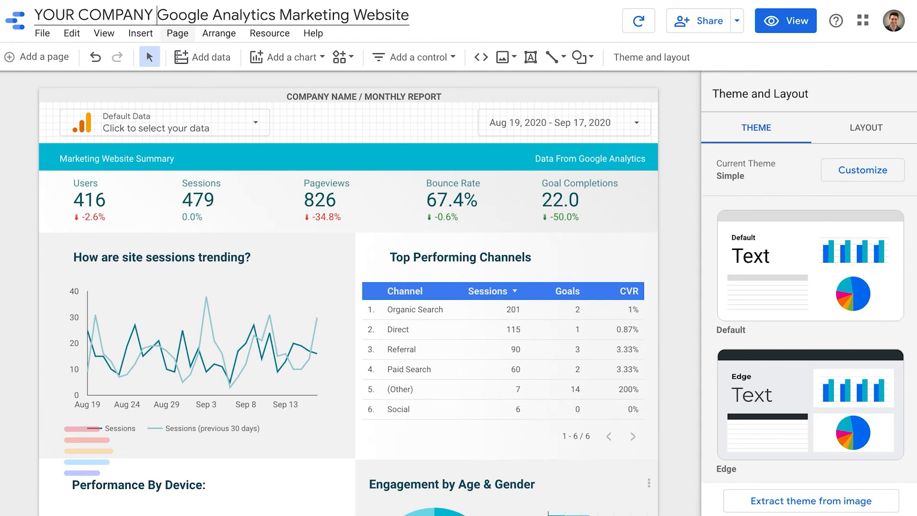
double_click(351, 15)
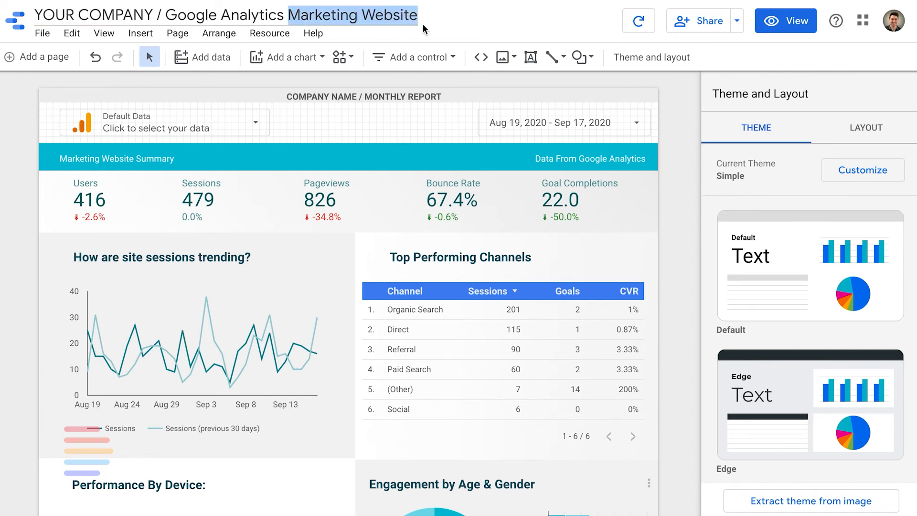
type("REPORT")
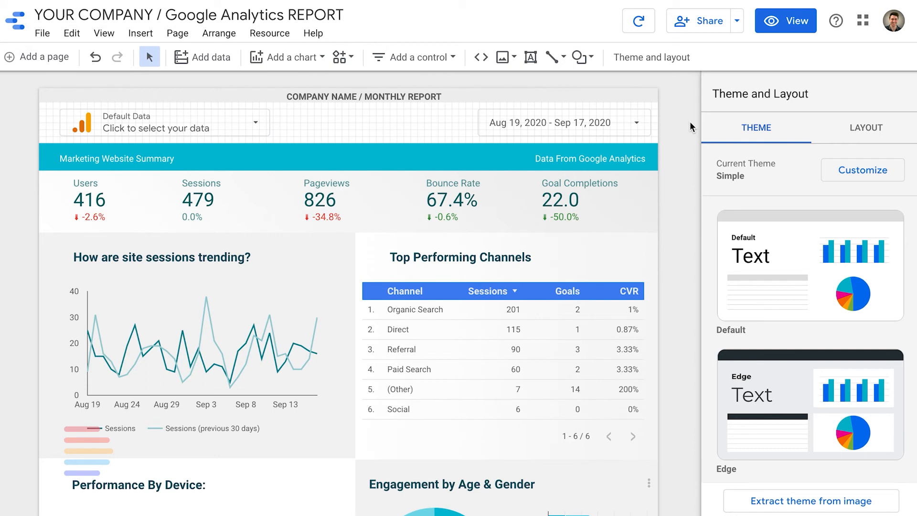
mouse_move(401, 355)
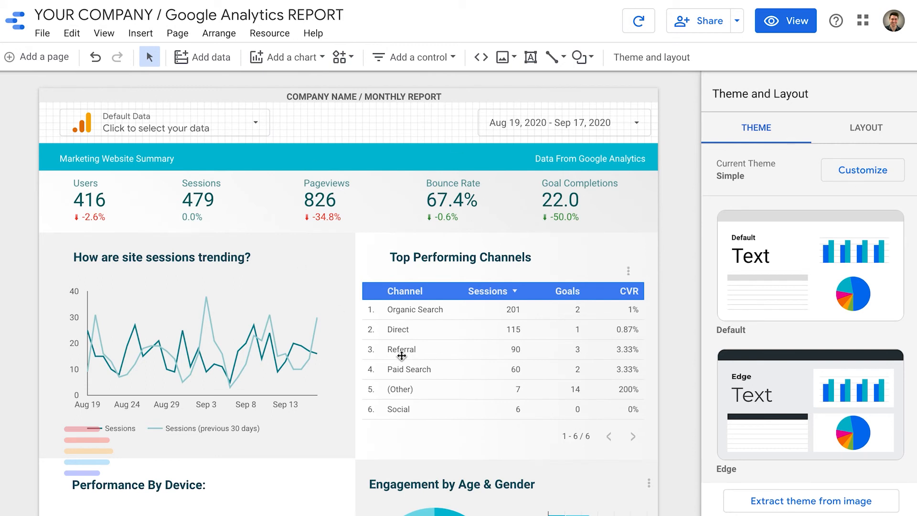
mouse_move(287, 57)
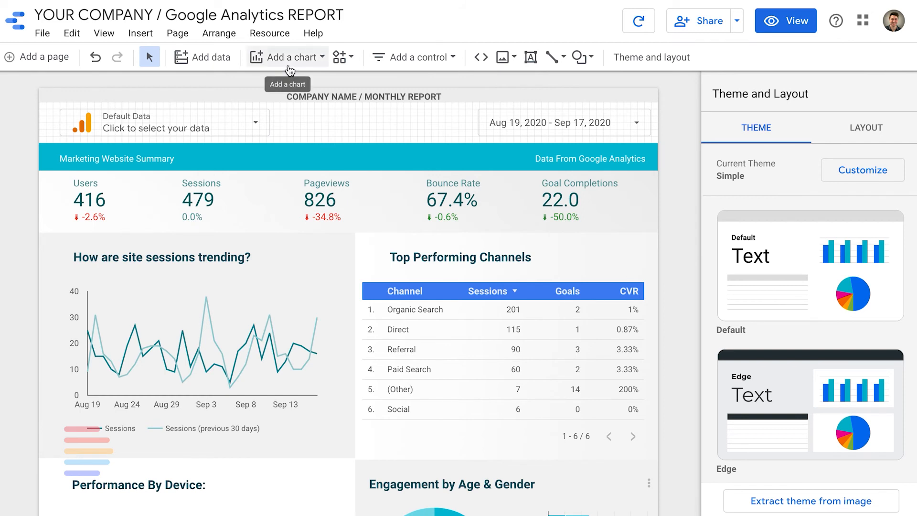
mouse_move(356, 338)
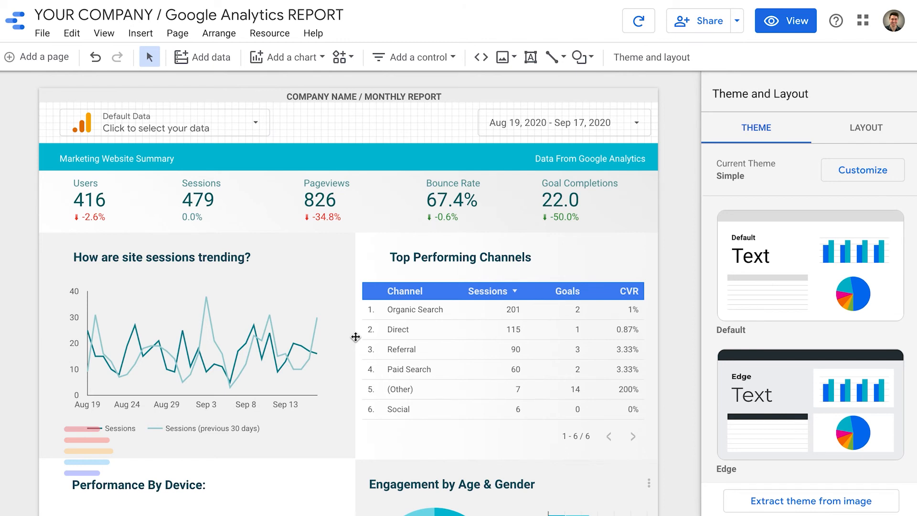
mouse_move(677, 105)
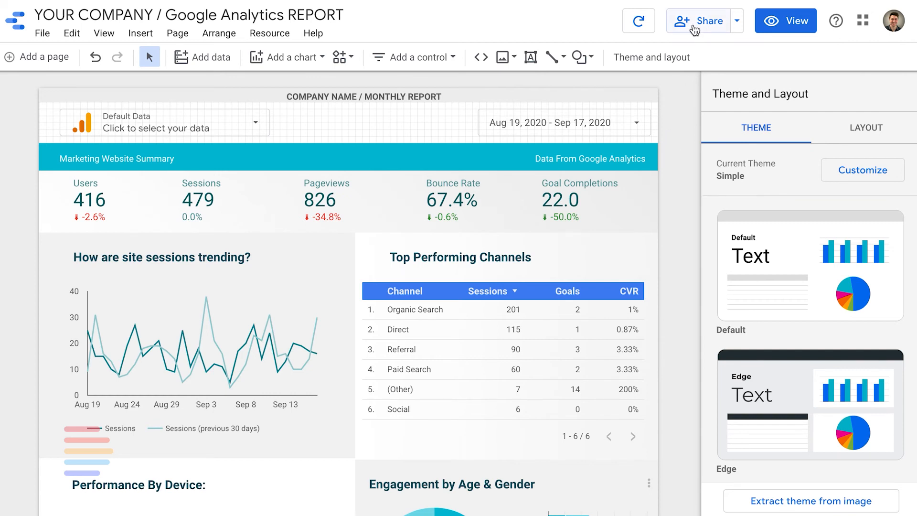
- Start scheduled email delivery for the report with a customizable subject enabled
left_click(737, 20)
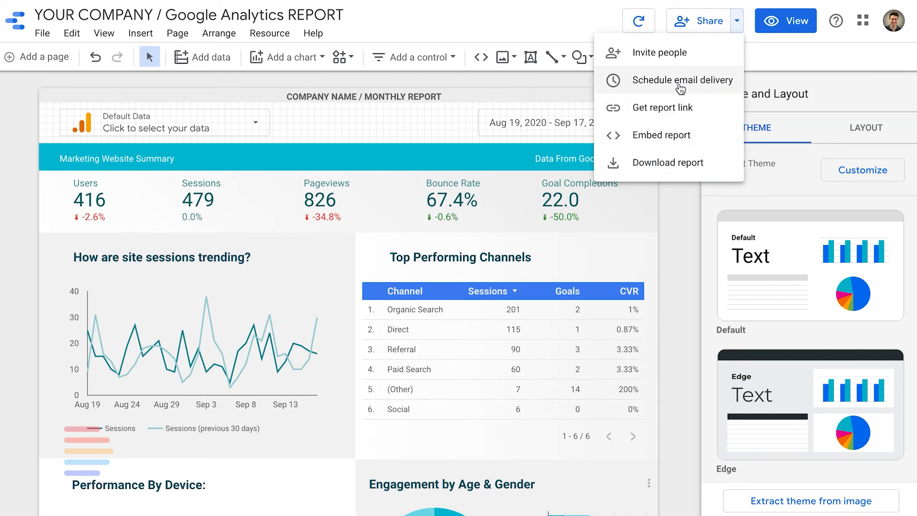
left_click(683, 80)
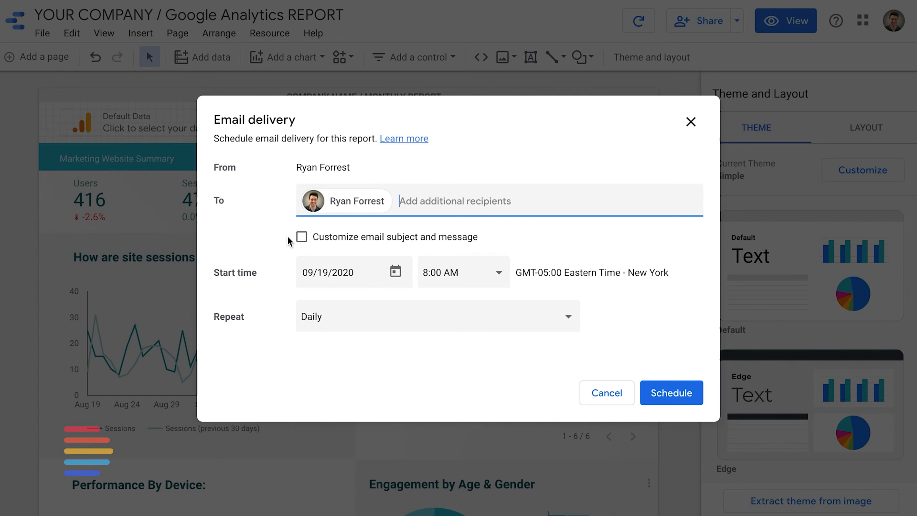
left_click(301, 236)
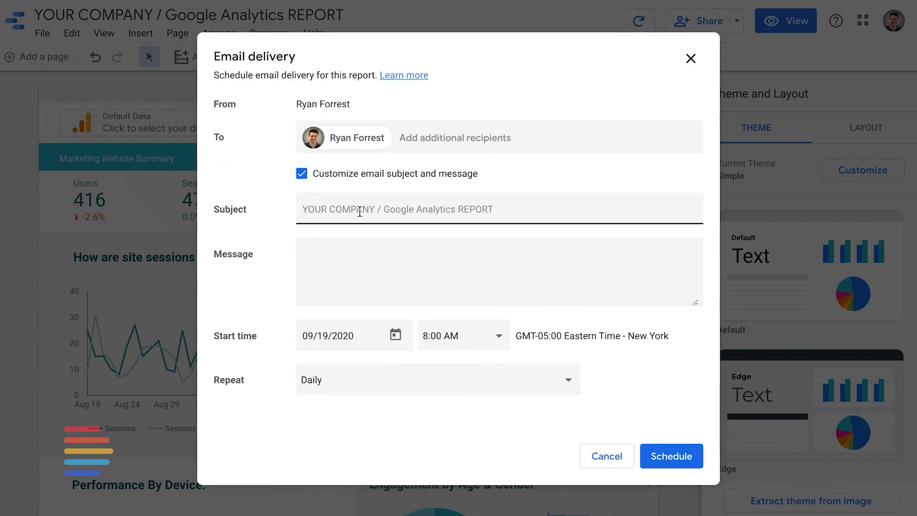
left_click(398, 209)
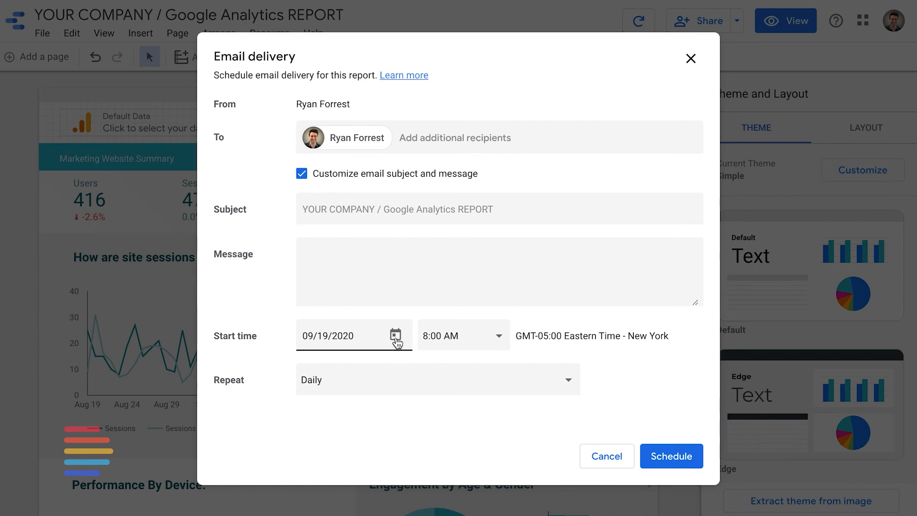
- Set the delivery start date to October 1, 2020
left_click(396, 335)
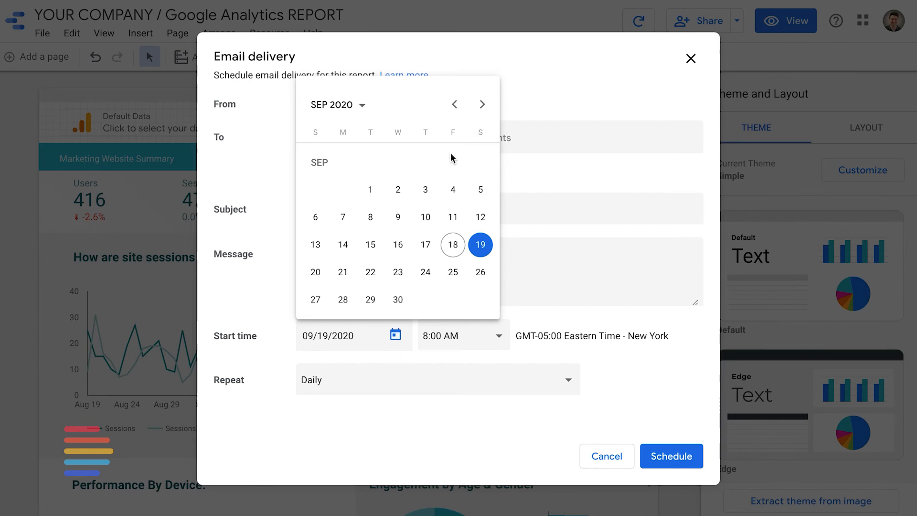
left_click(482, 104)
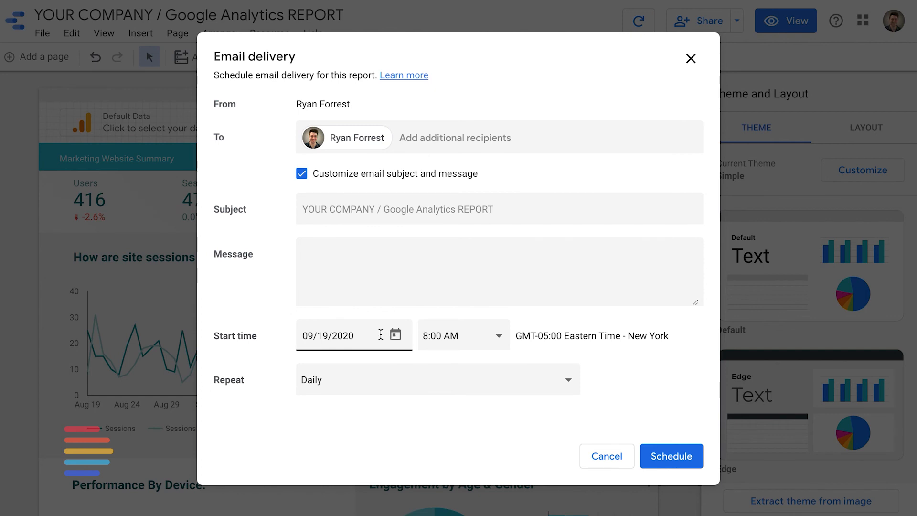
left_click(396, 335)
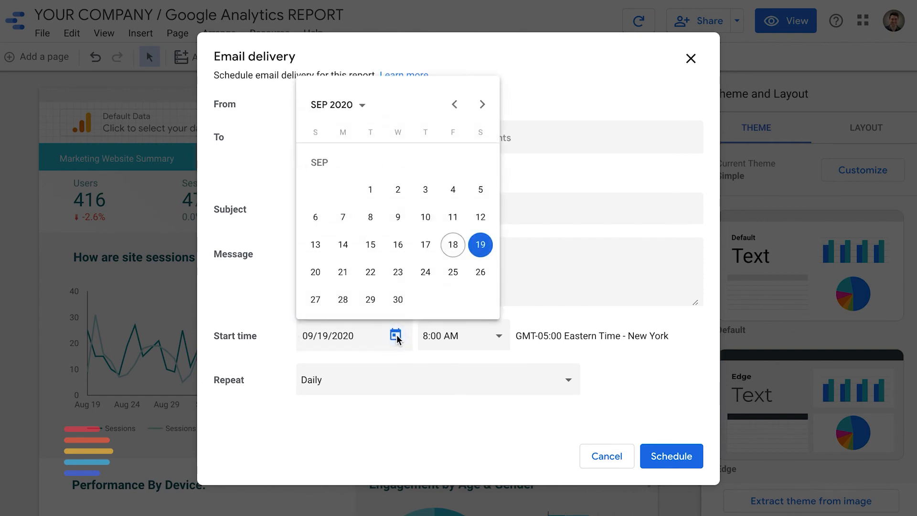
left_click(482, 104)
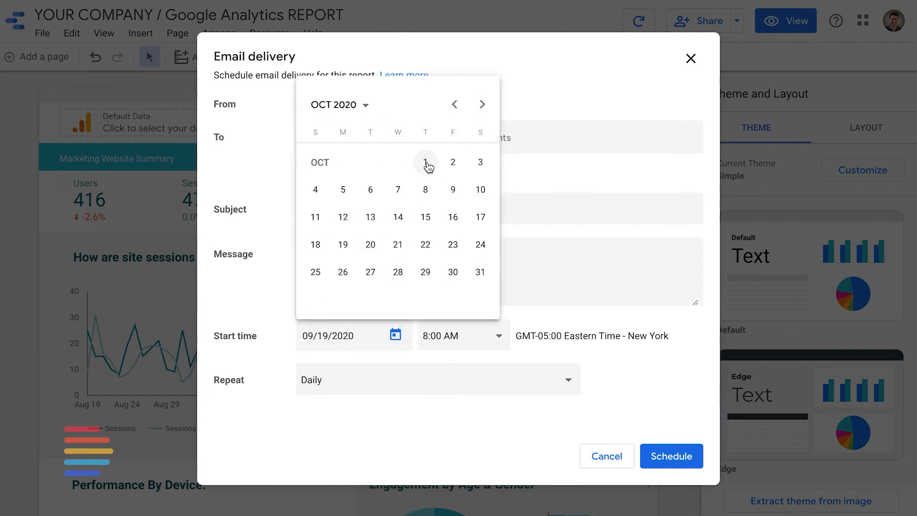
left_click(425, 161)
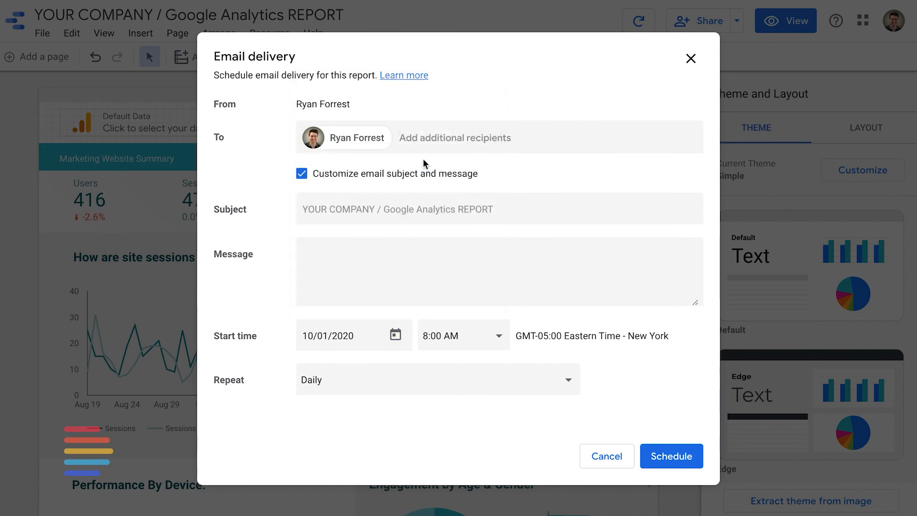
- Repeat delivery on a custom schedule every 1 month on the 1st day, and confirm
left_click(437, 378)
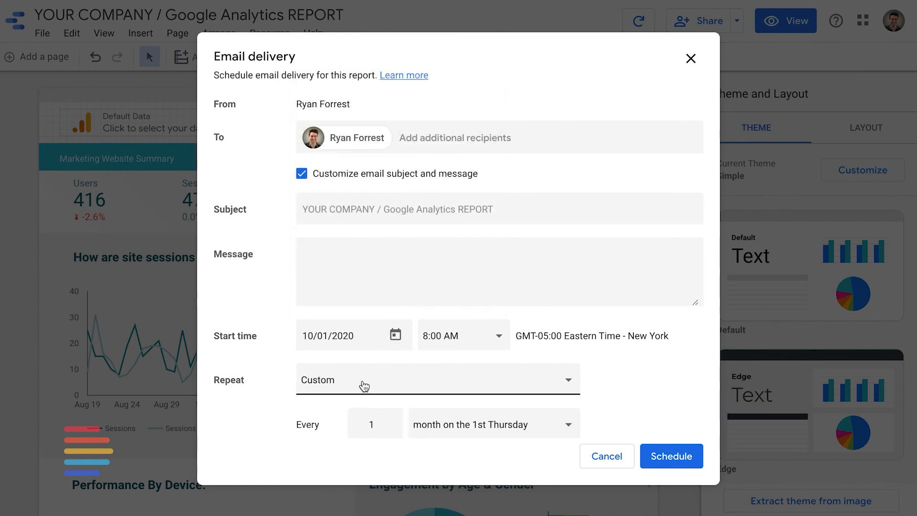
left_click(437, 379)
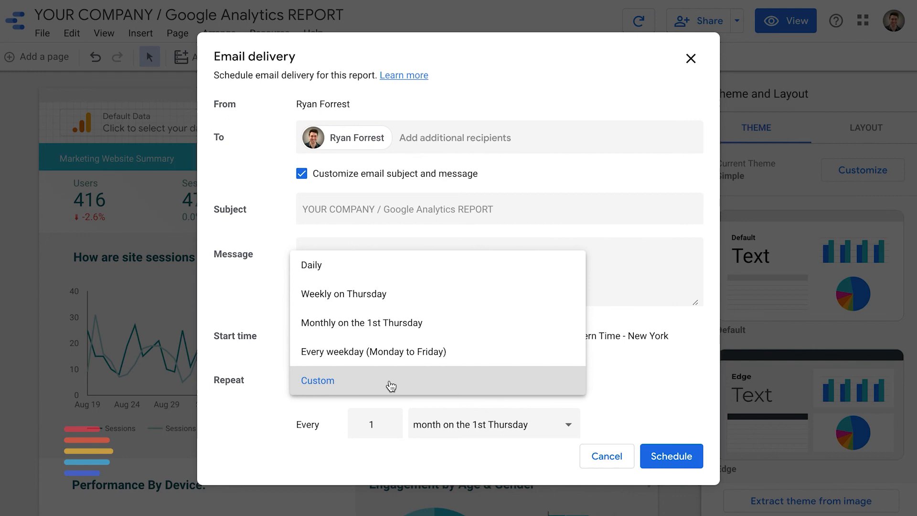
left_click(317, 380)
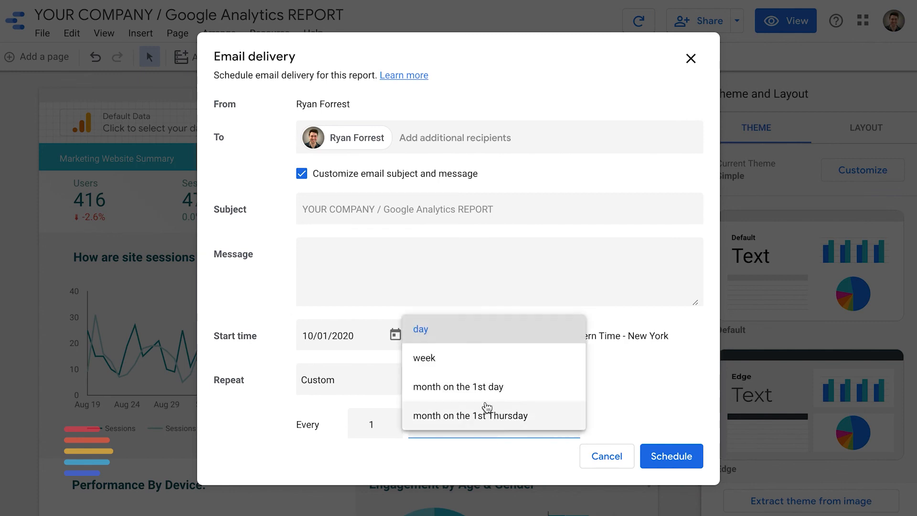
left_click(458, 386)
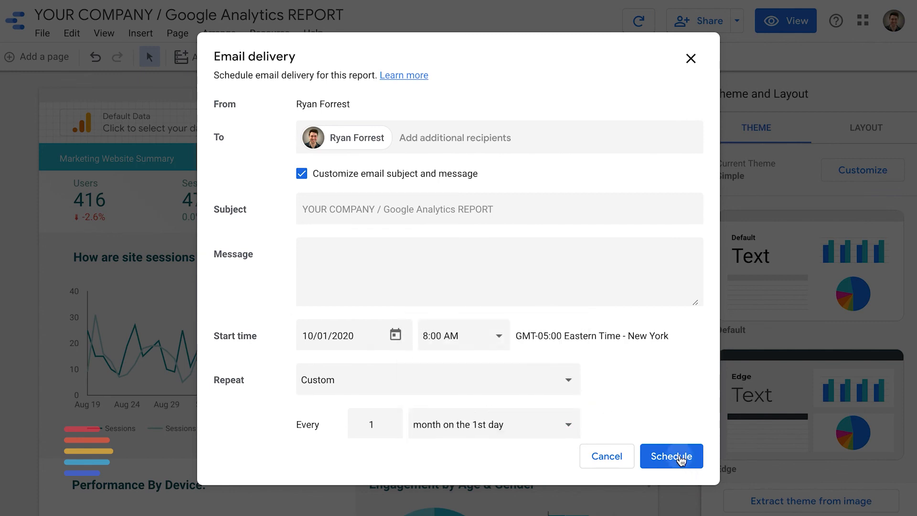
left_click(671, 456)
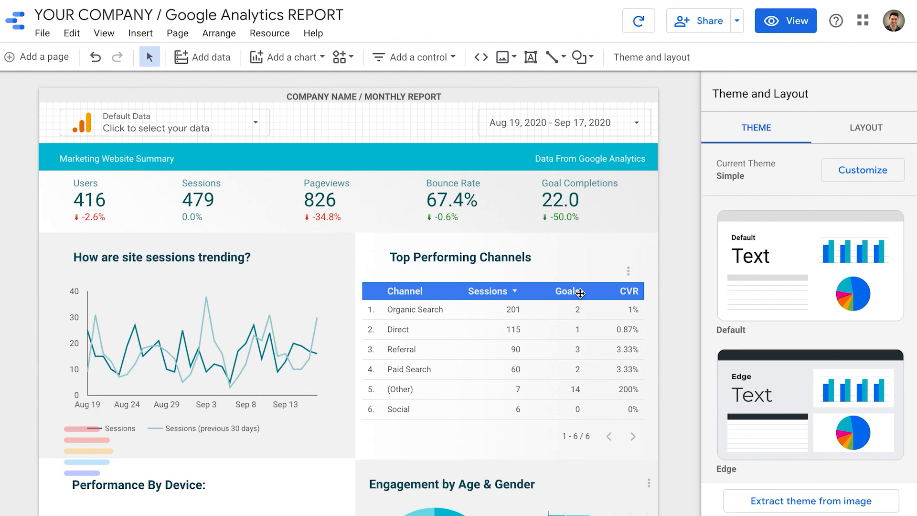
mouse_move(308, 149)
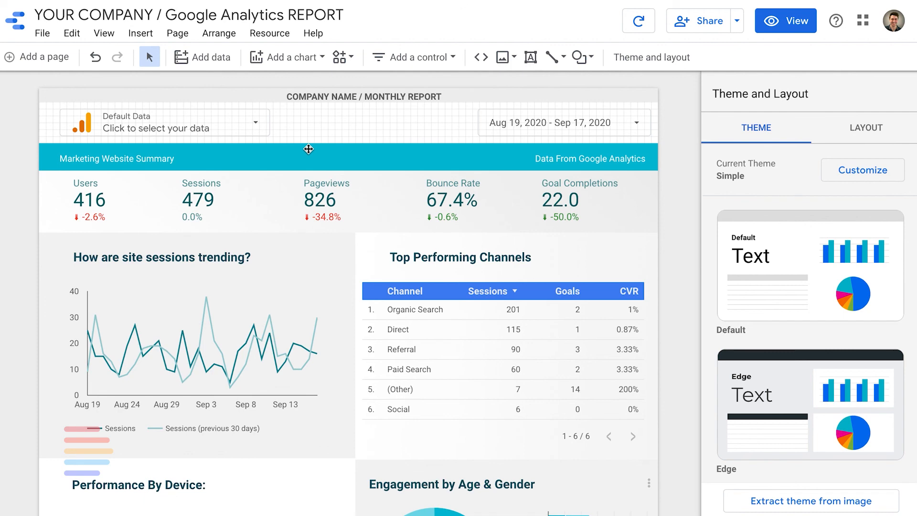
mouse_move(472, 214)
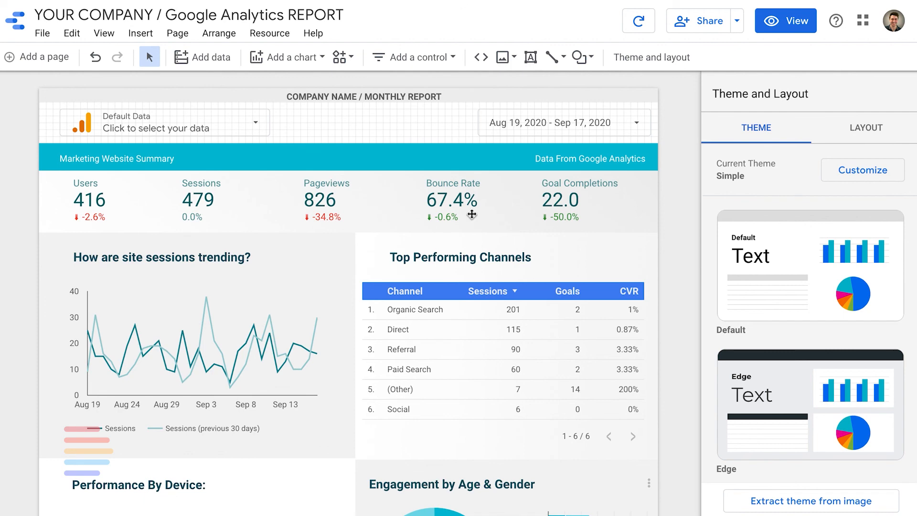